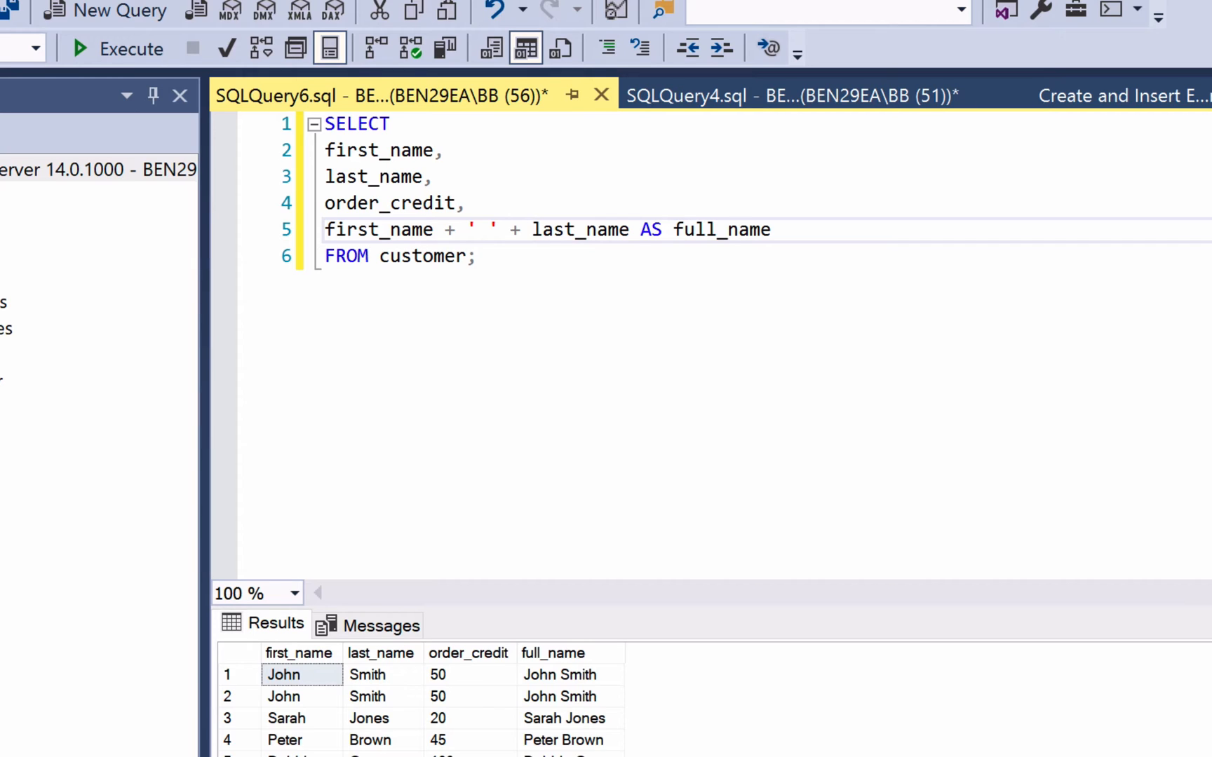
- Delete the full_name concatenation line from the SELECT column list
left_click(531, 229)
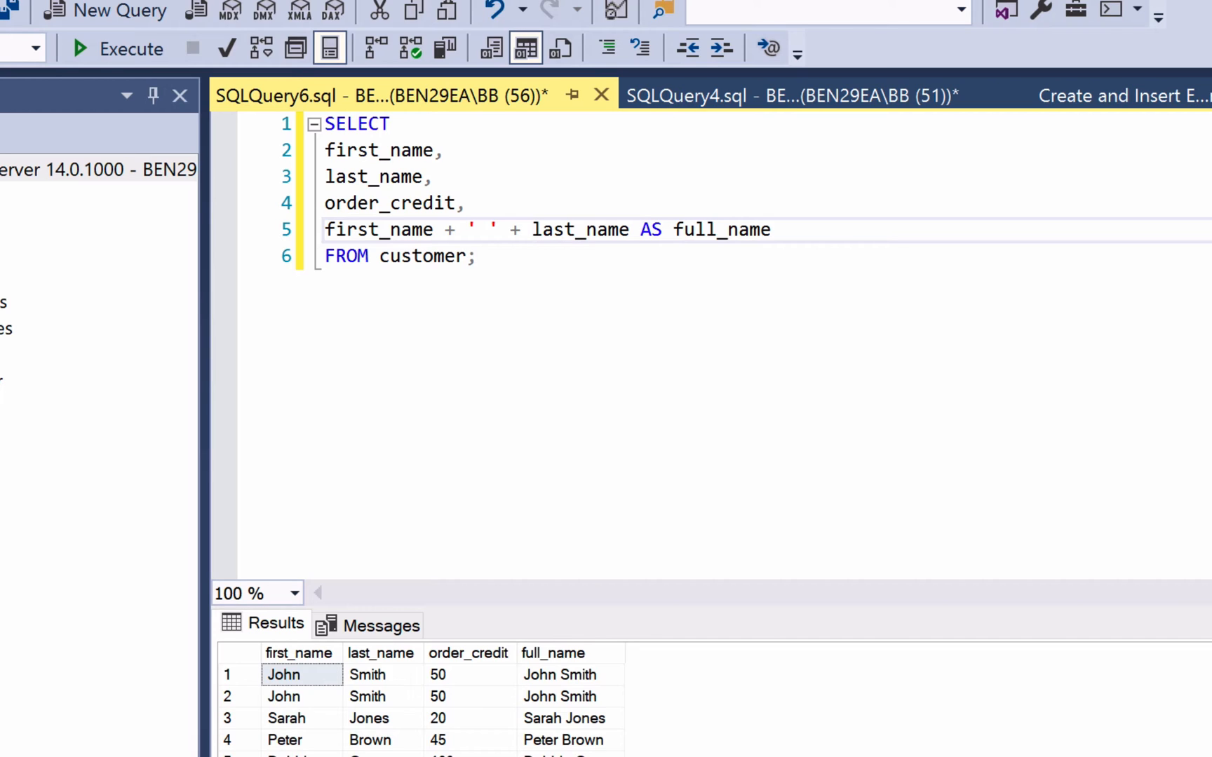
left_click(532, 229)
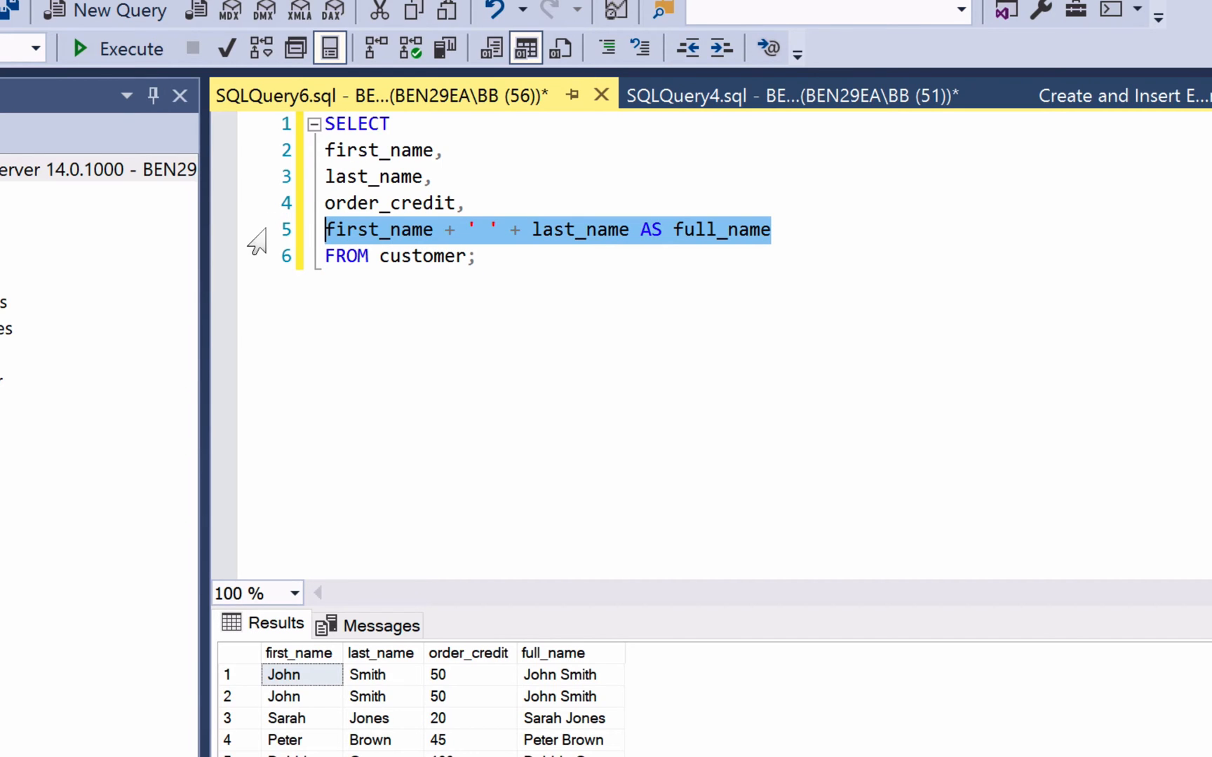
key("Delete")
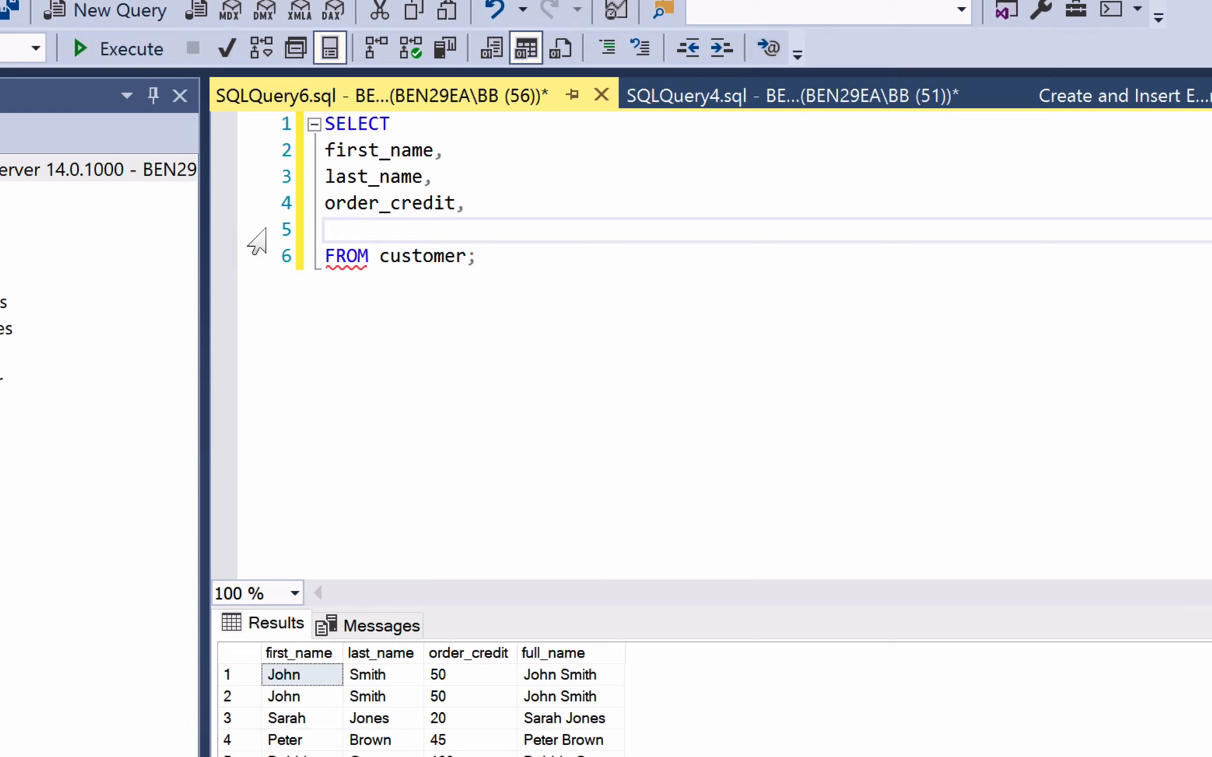
- Type CASE where full_name was, beginning the WHEN condition THEN output template
type("CAS")
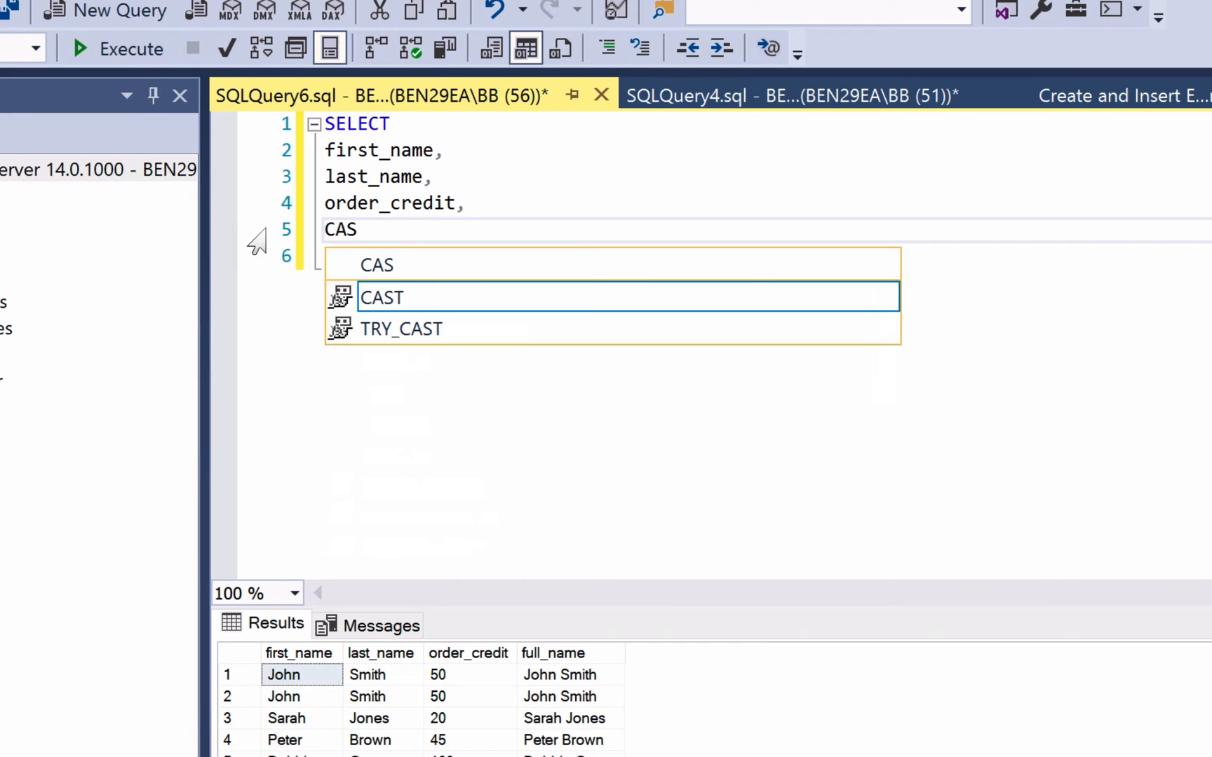
type("E")
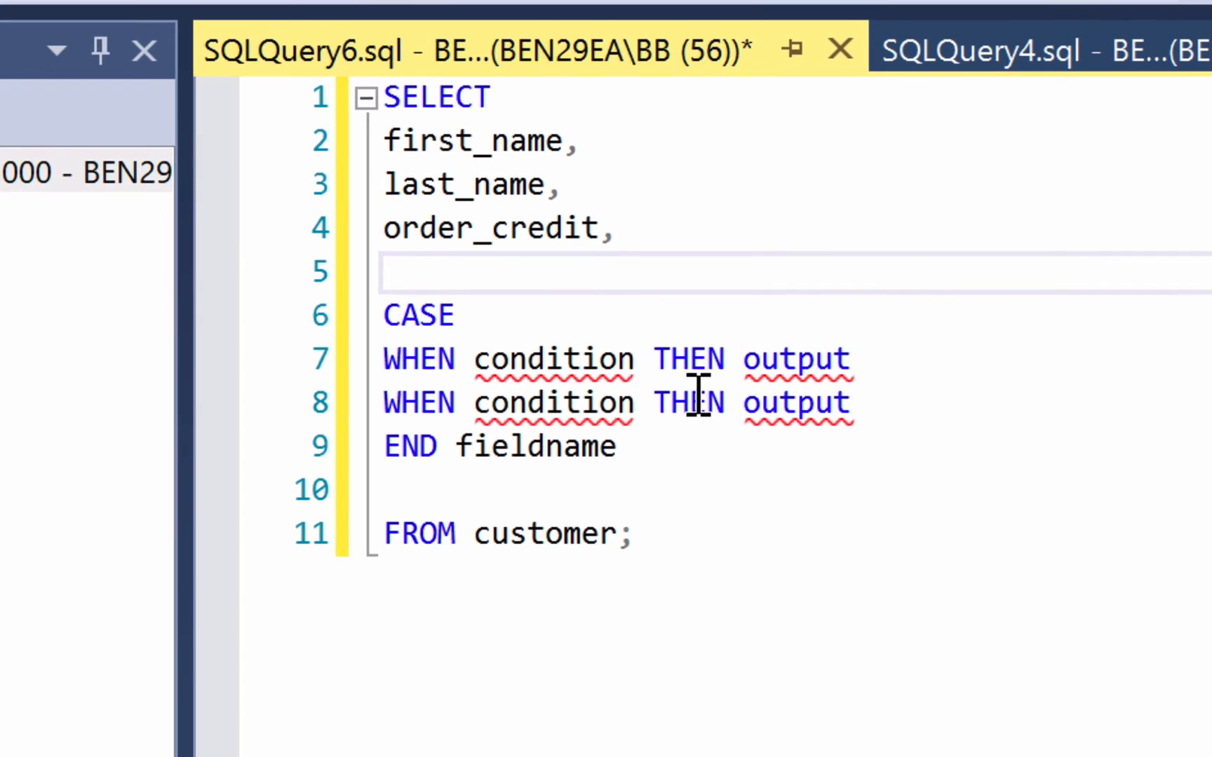
mouse_move(693, 500)
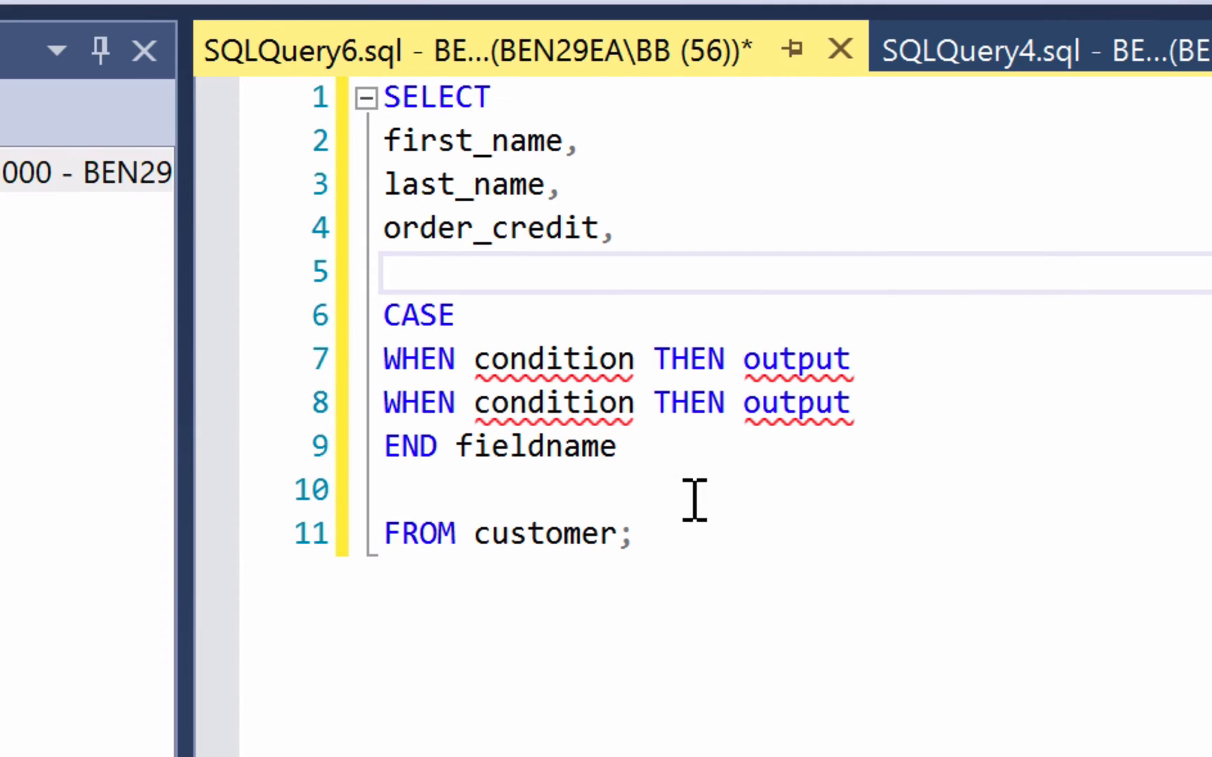
mouse_move(645, 446)
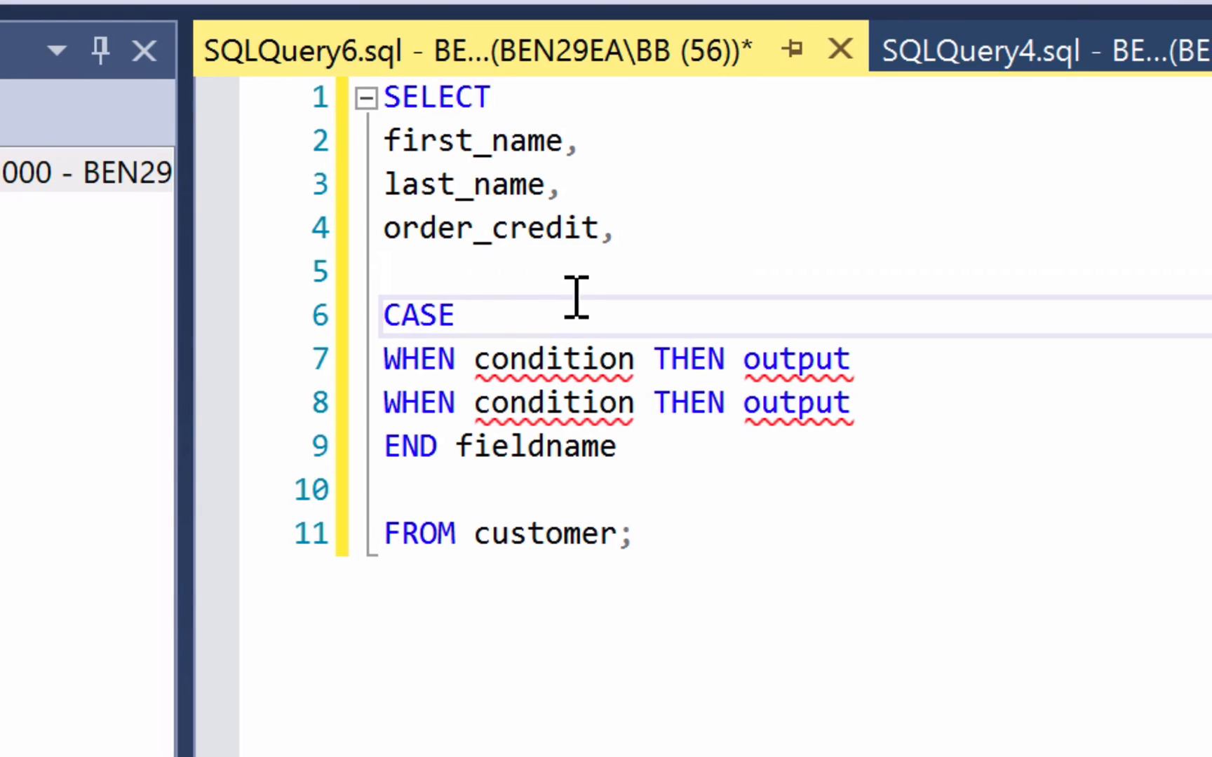
mouse_move(418, 379)
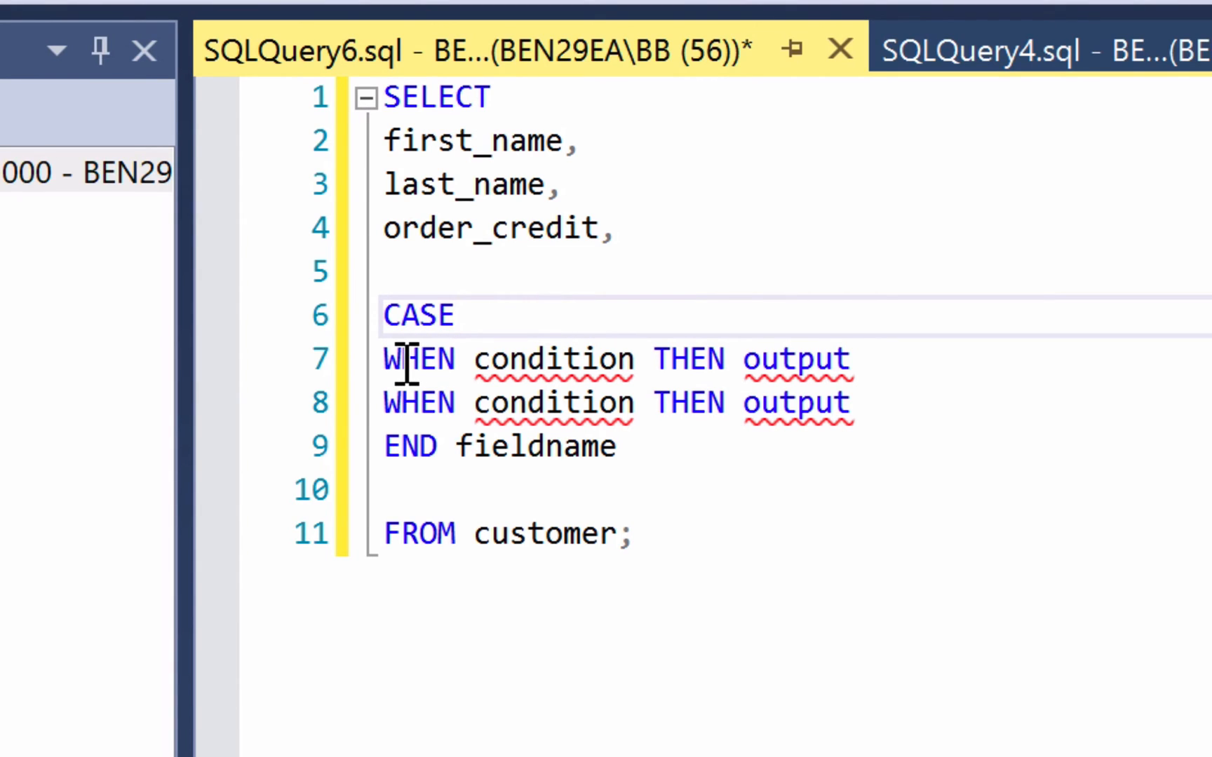
left_click(634, 359)
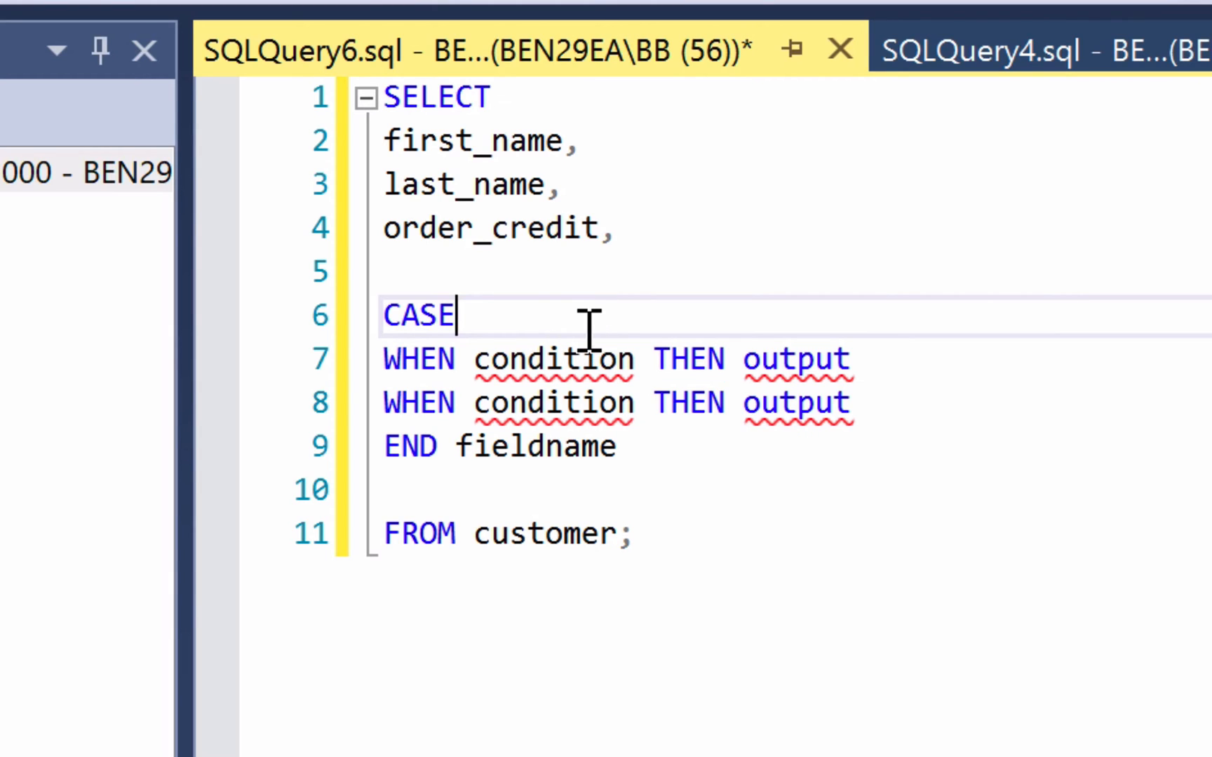
mouse_move(553, 358)
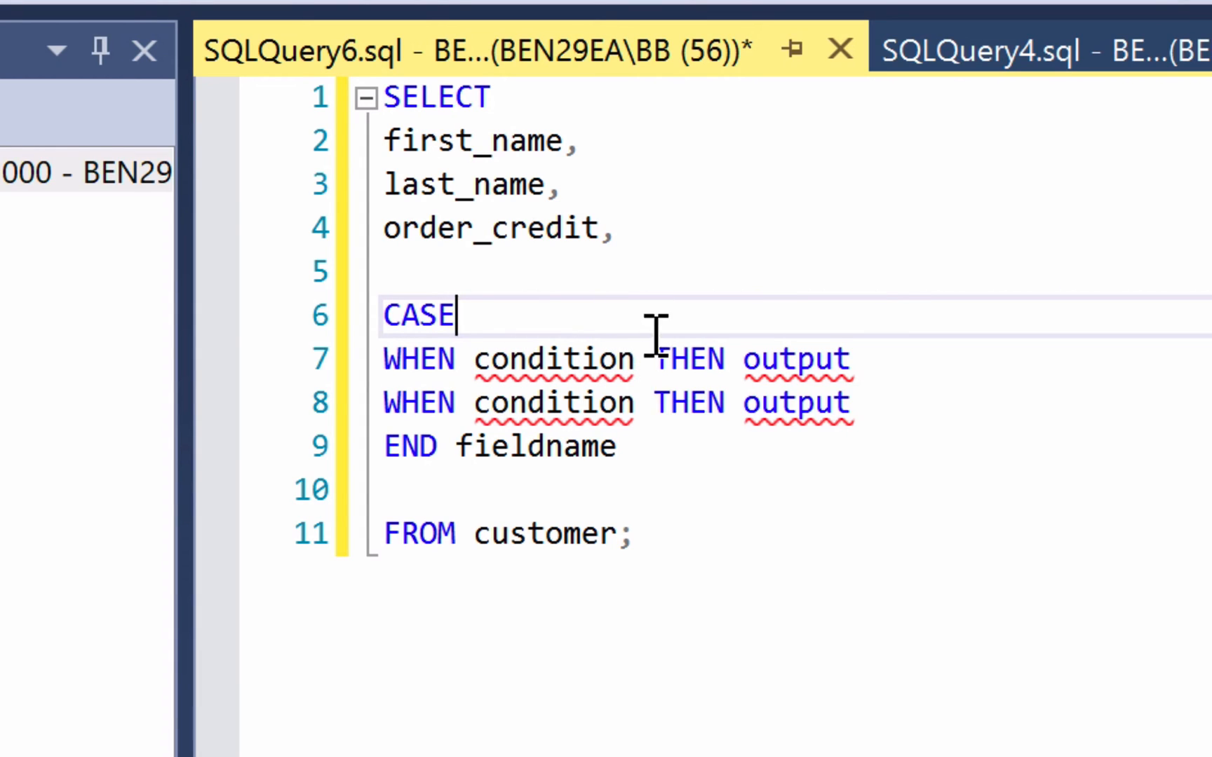
mouse_move(801, 359)
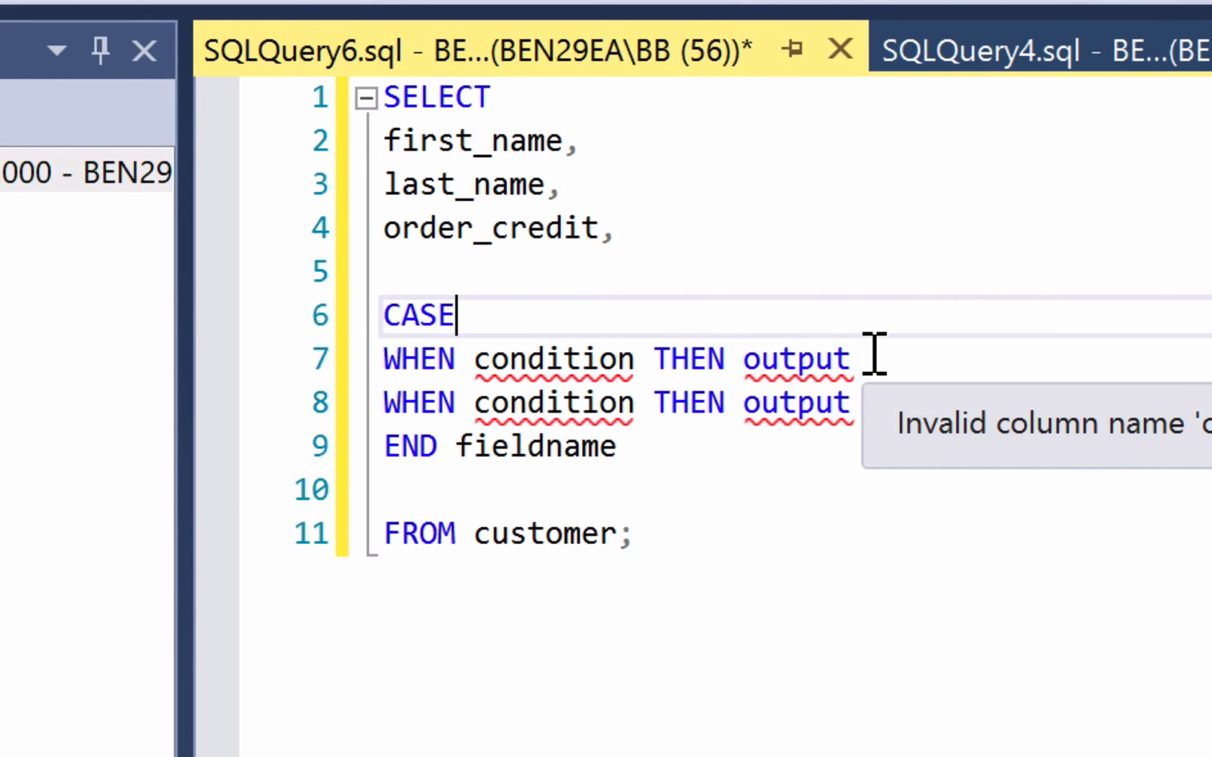
mouse_move(871, 375)
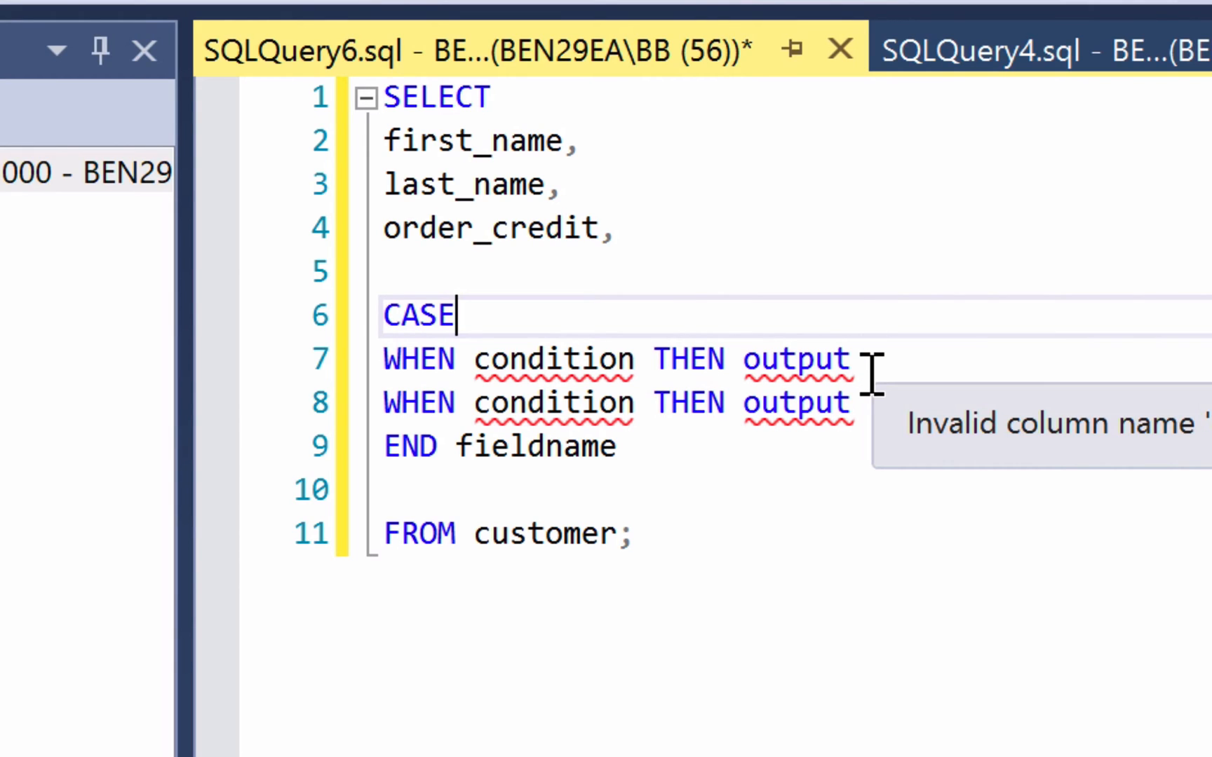
mouse_move(842, 356)
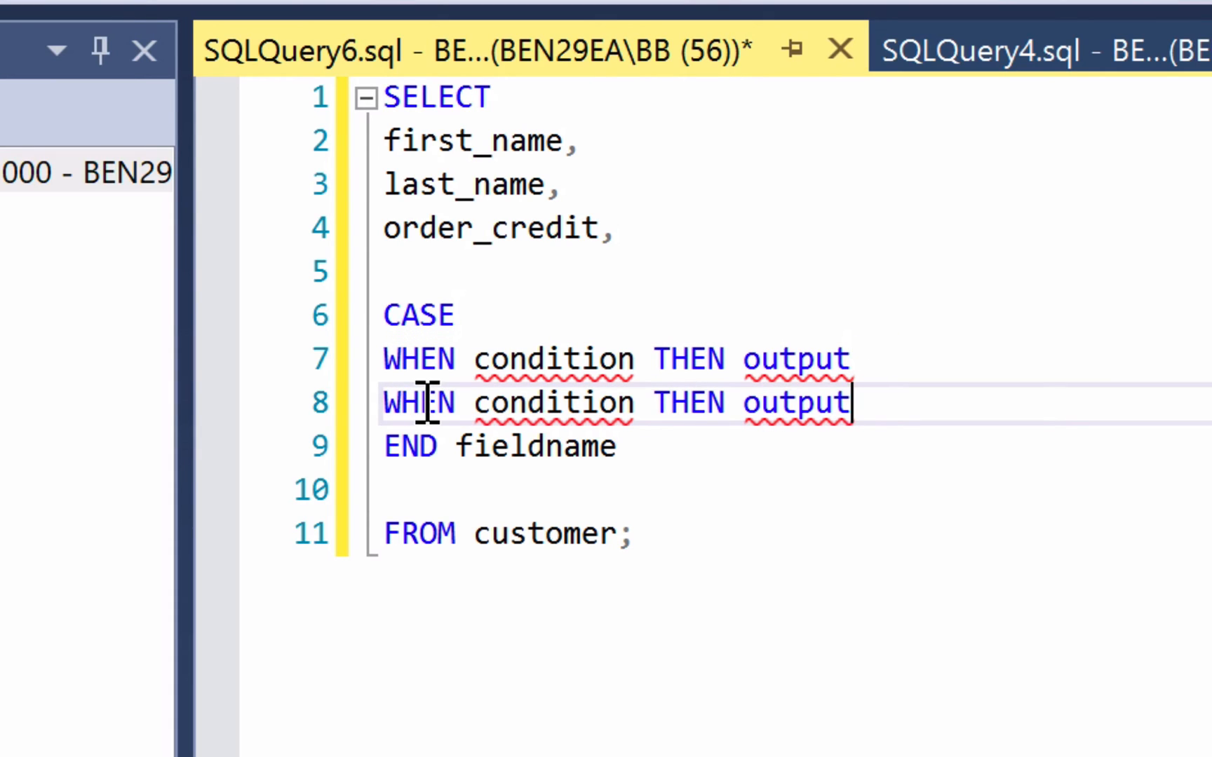
mouse_move(896, 402)
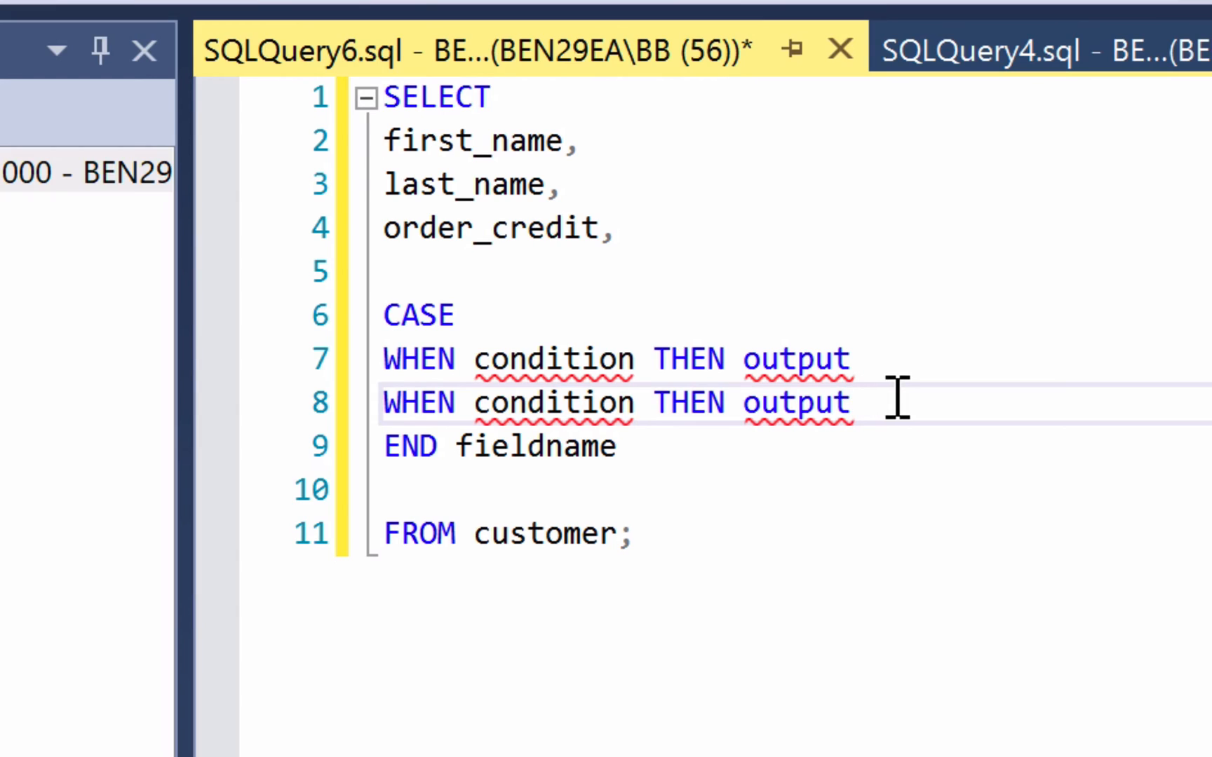
mouse_move(934, 383)
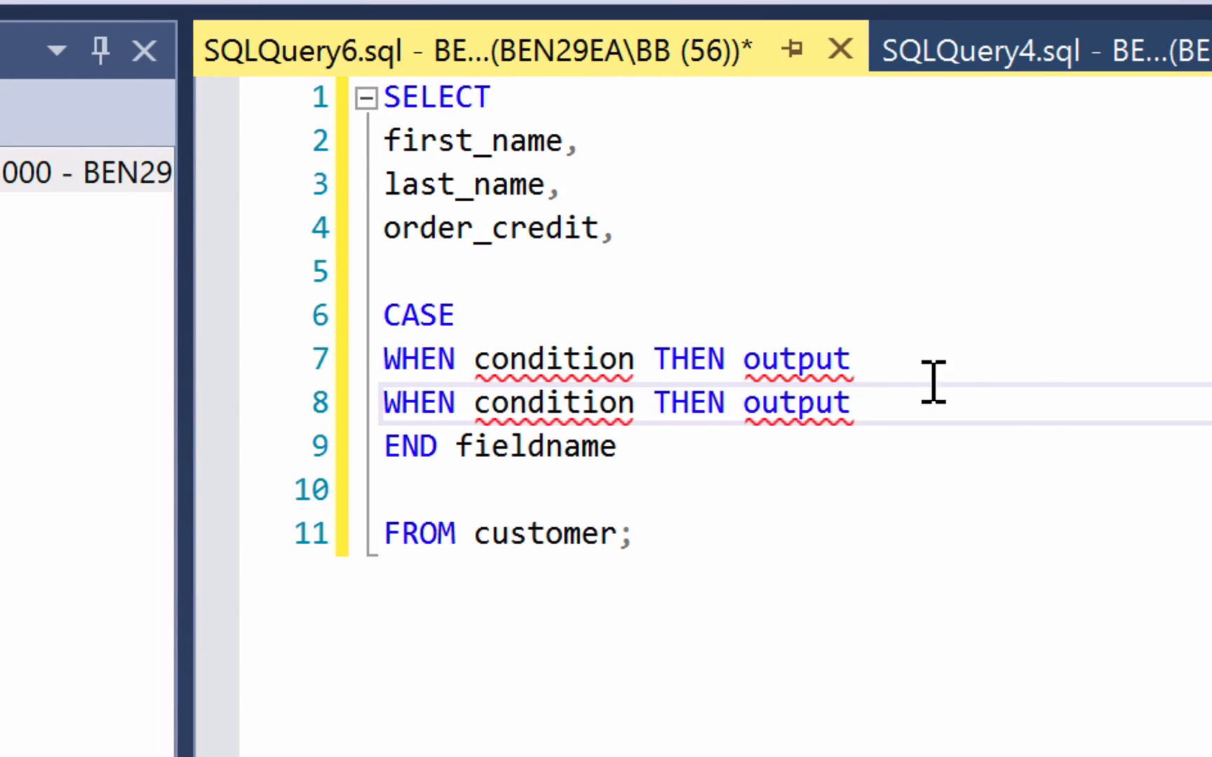
mouse_move(838, 403)
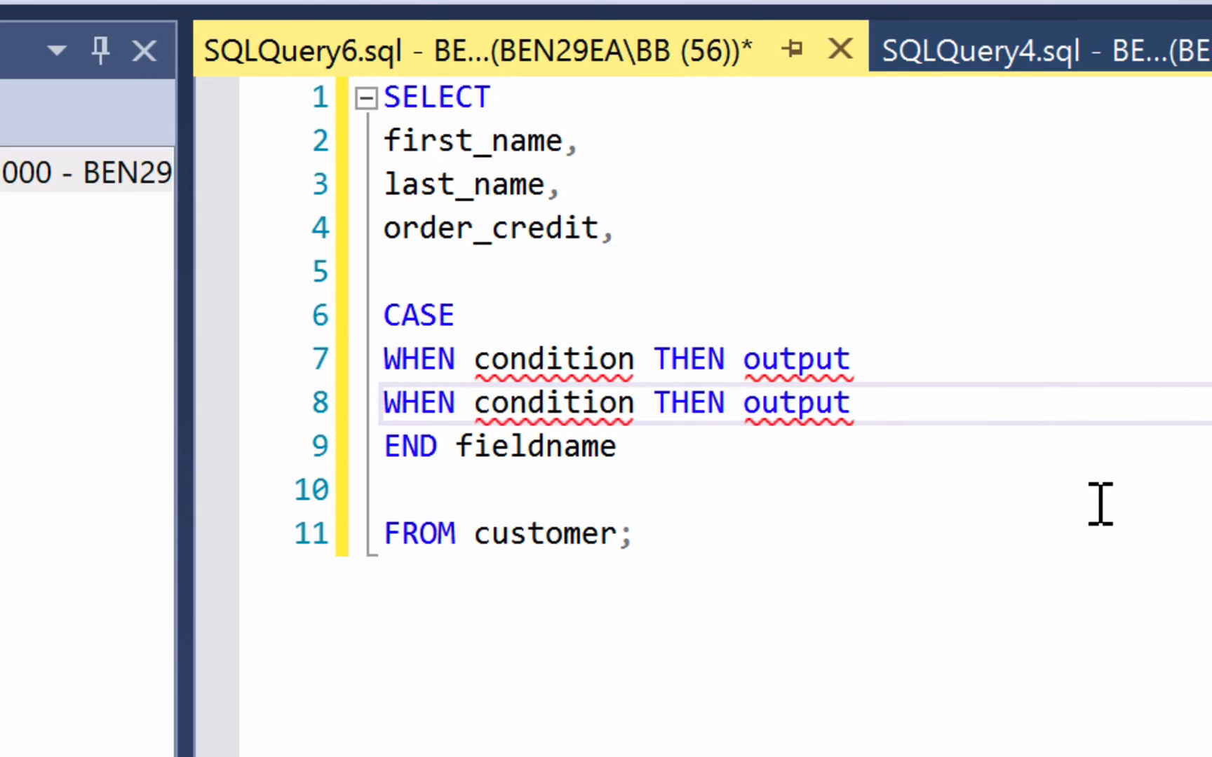
mouse_move(669, 425)
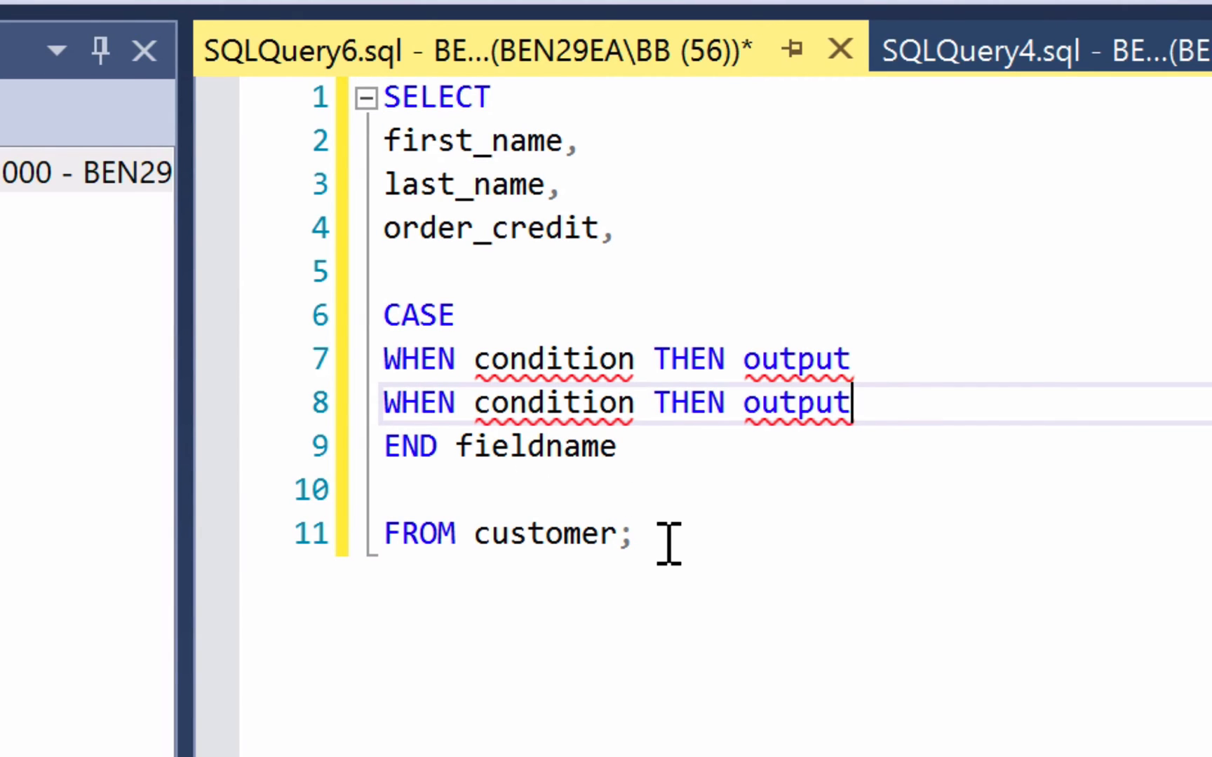
mouse_move(1063, 455)
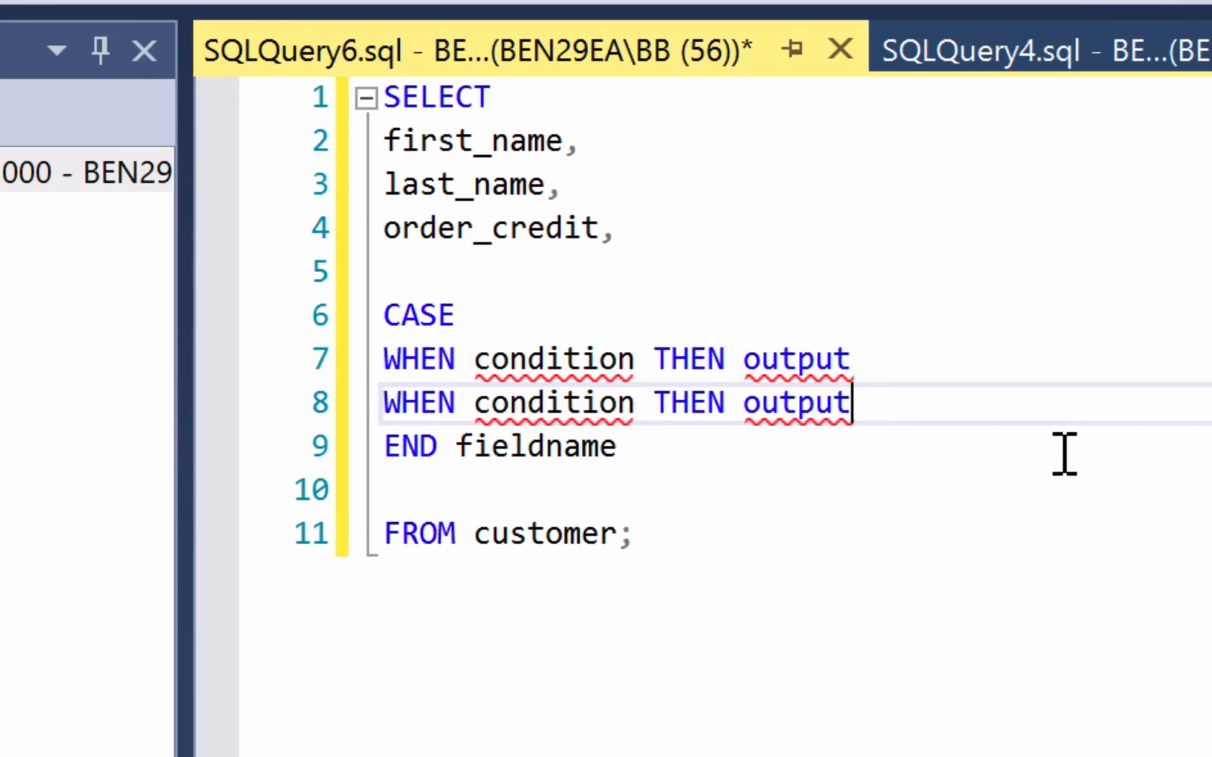
- Add an ELSE output placeholder line between the WHEN lines and END fieldname
type("ELSE")
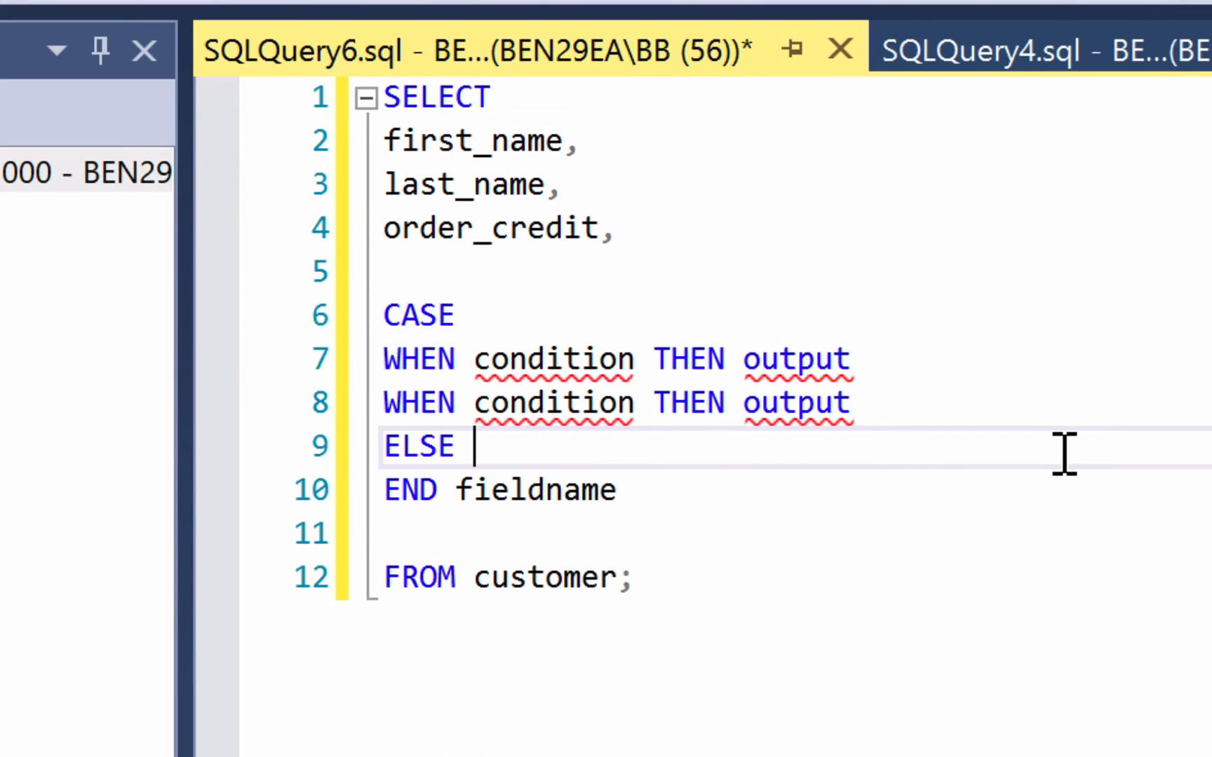
type("output")
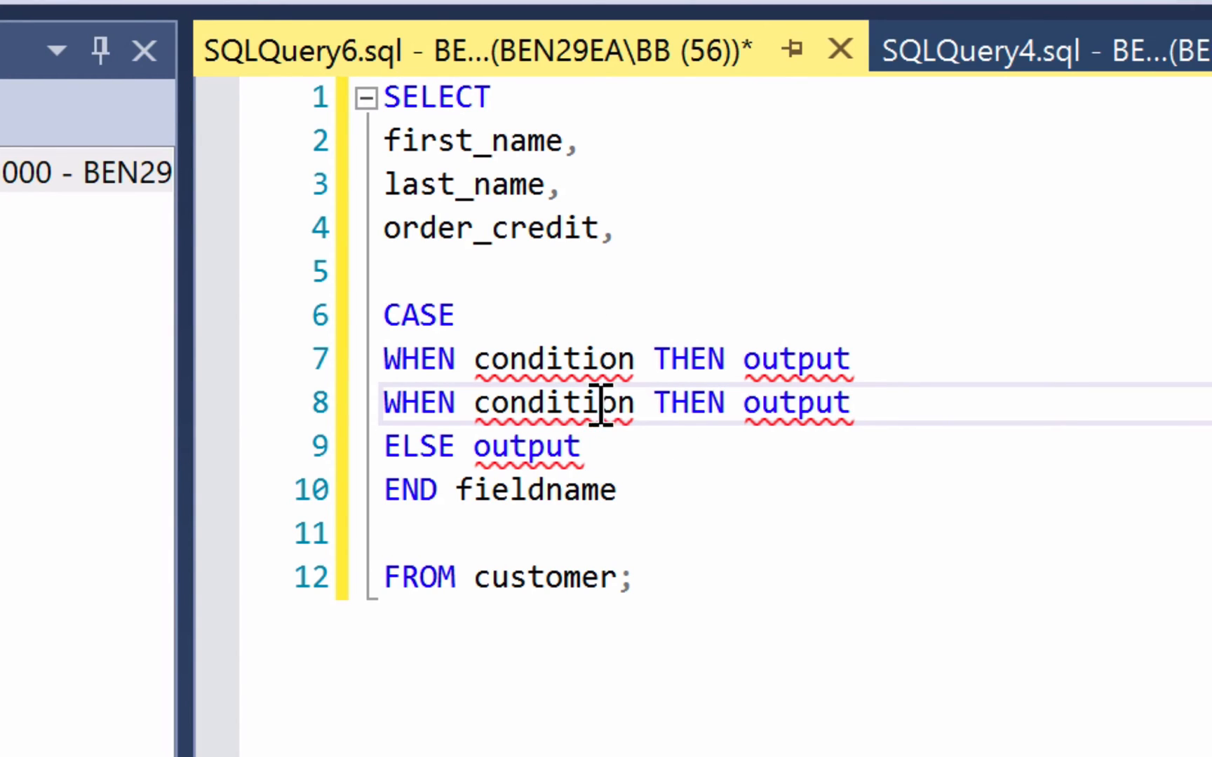
mouse_move(678, 502)
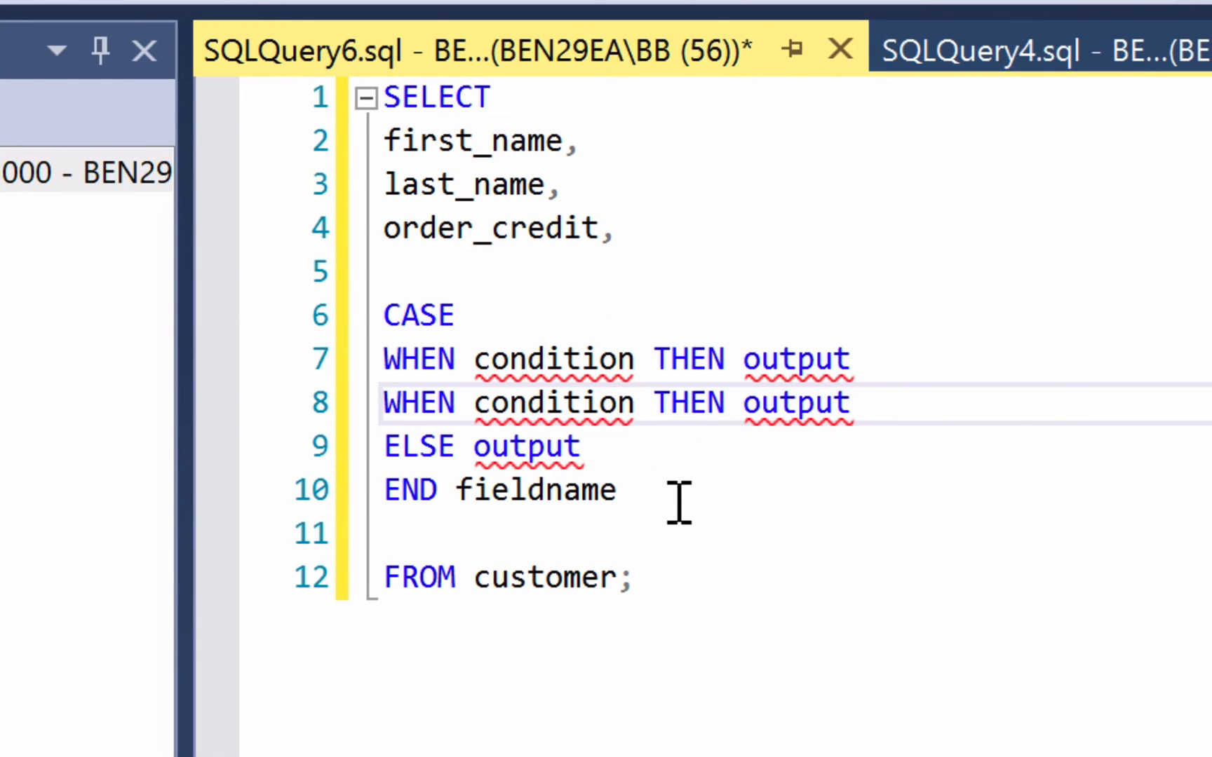
left_click(850, 402)
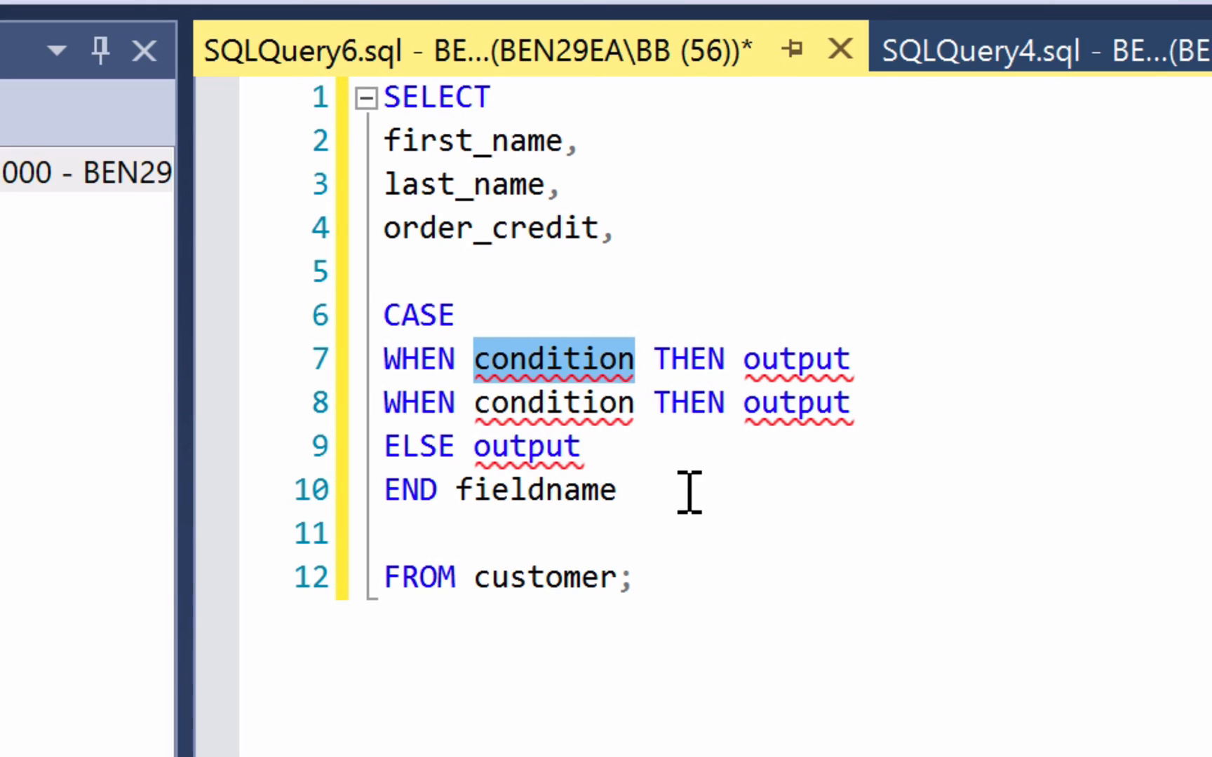
- Fill in order_credit > 50 THEN 'High' and order_credit <= 50 THEN 'Low', then run the query
type("order_cre")
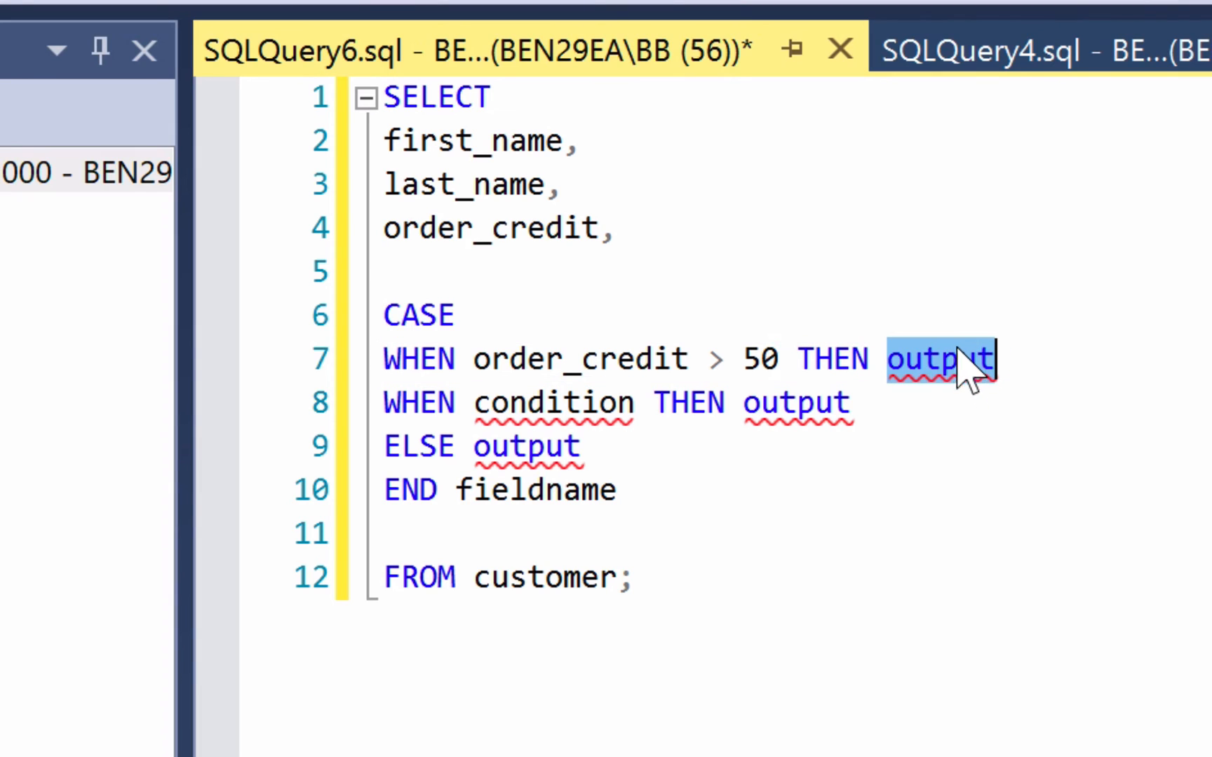
type("'High'")
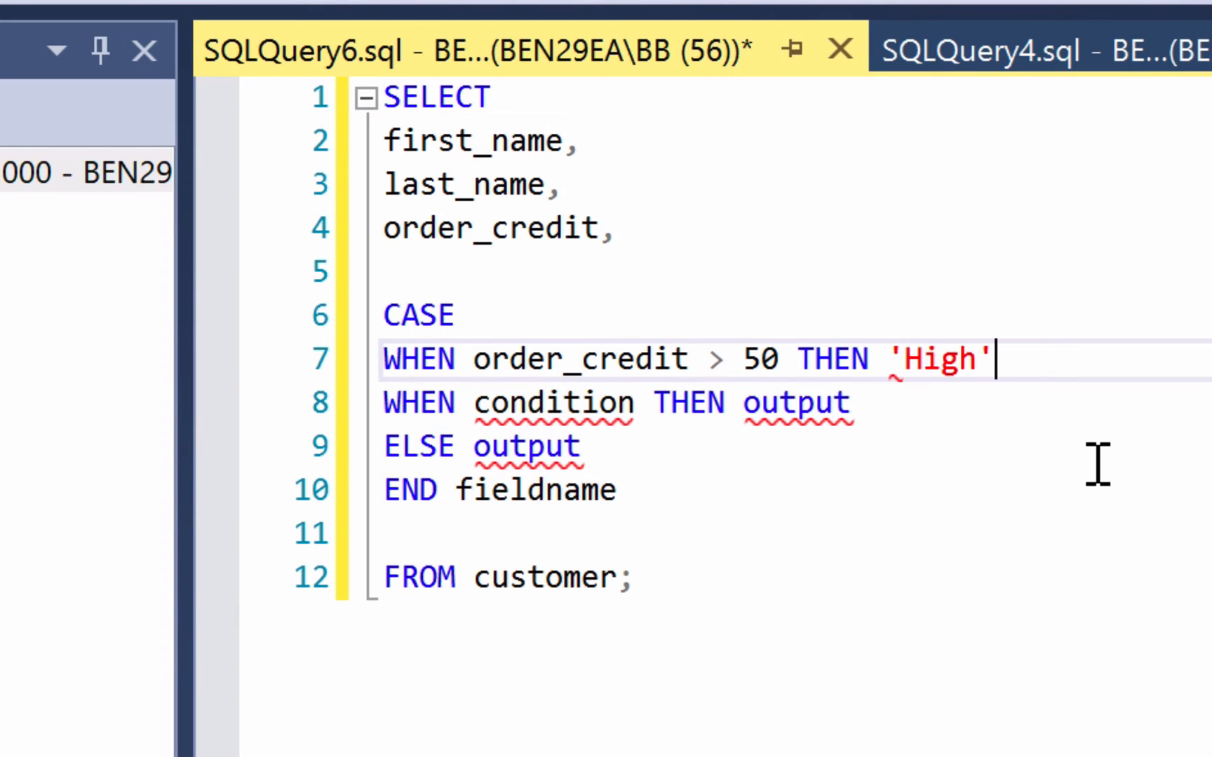
double_click(553, 402)
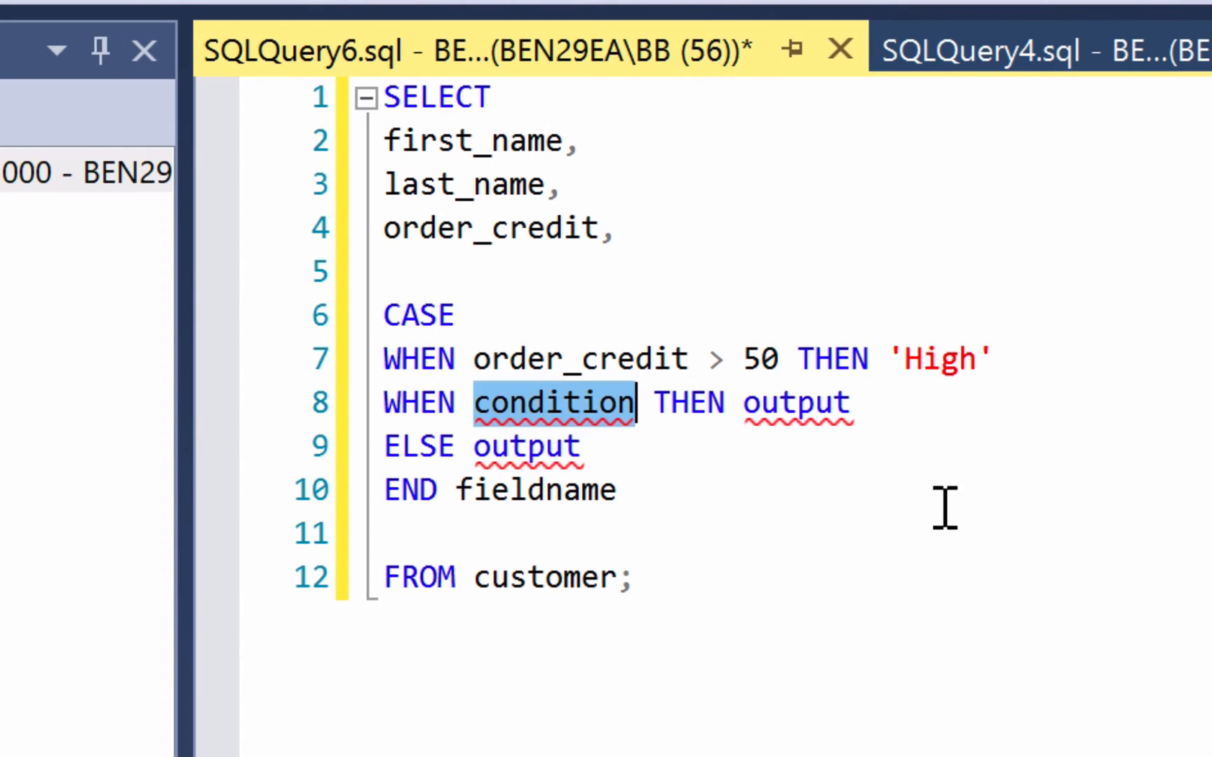
type("order_cre")
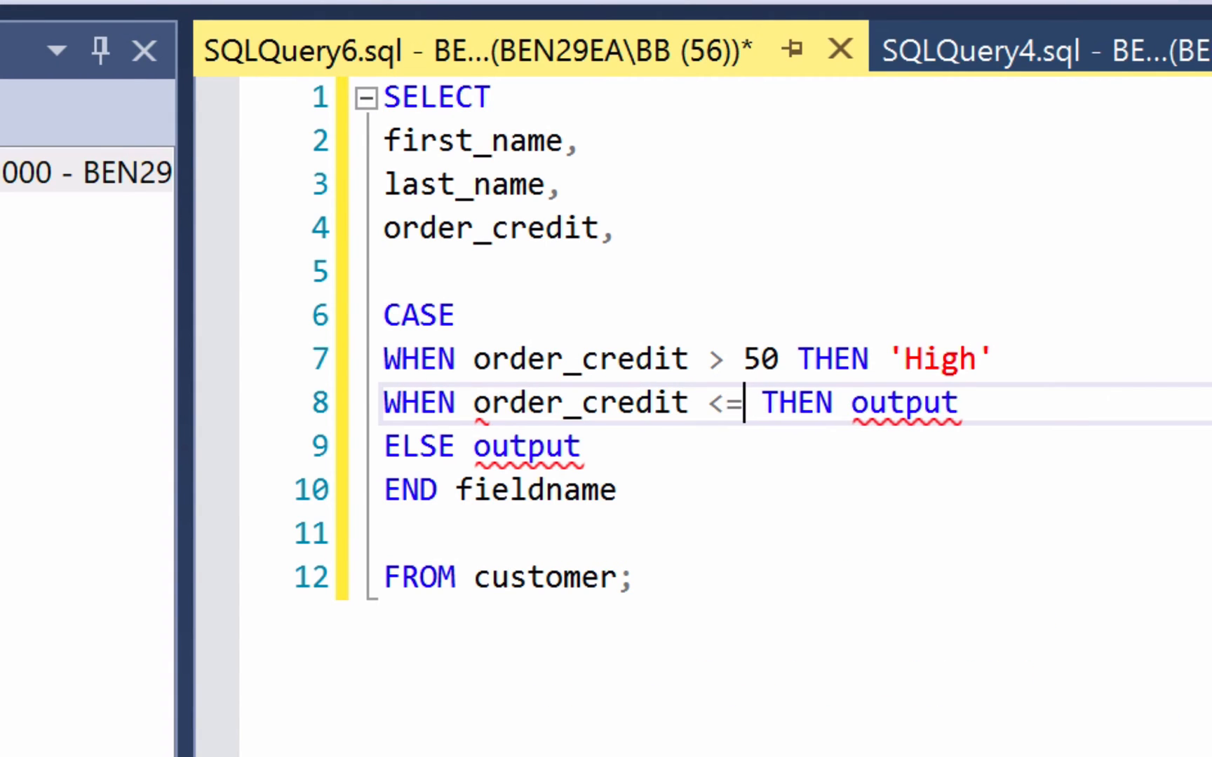
type("50")
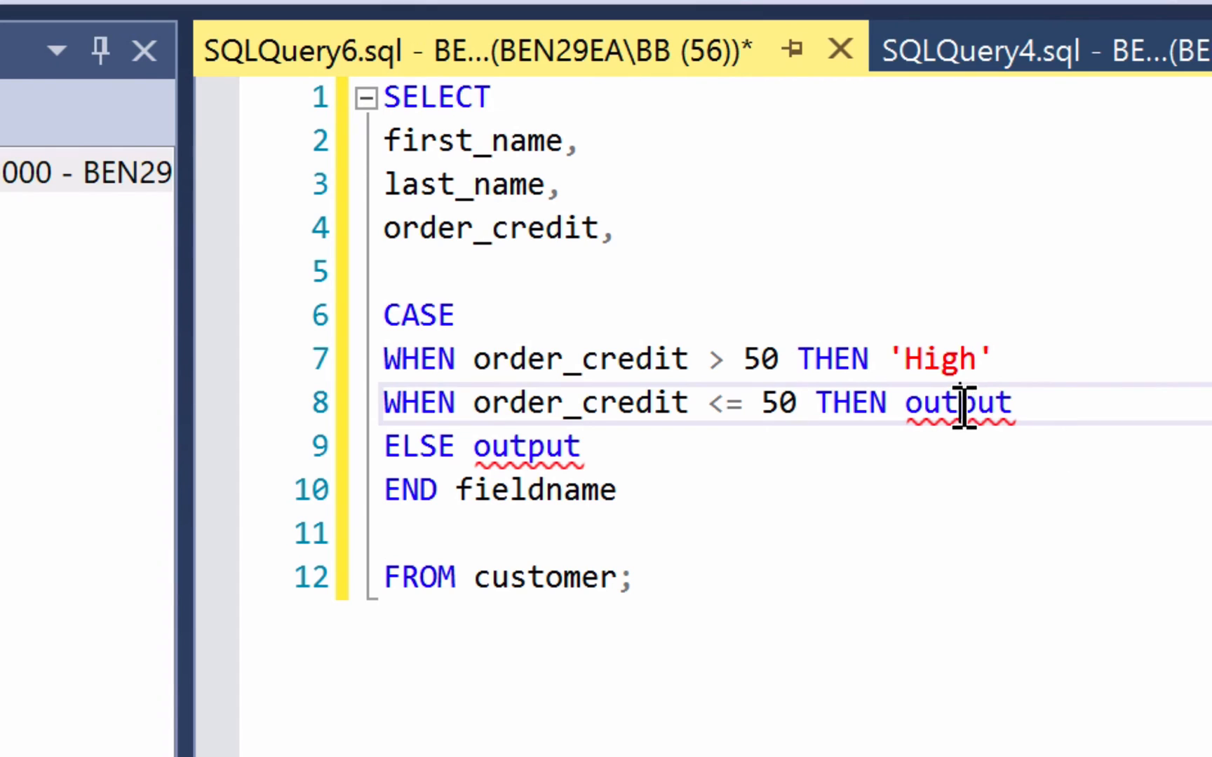
type("'Low'")
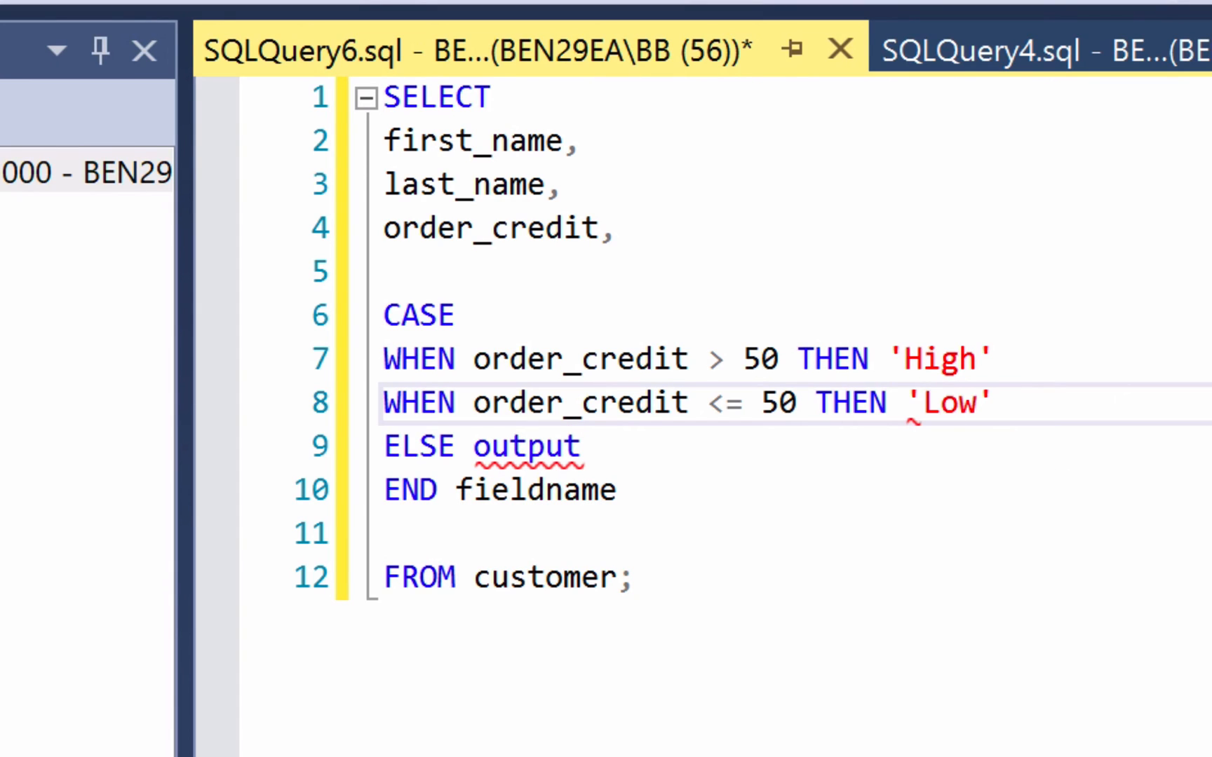
key("F5")
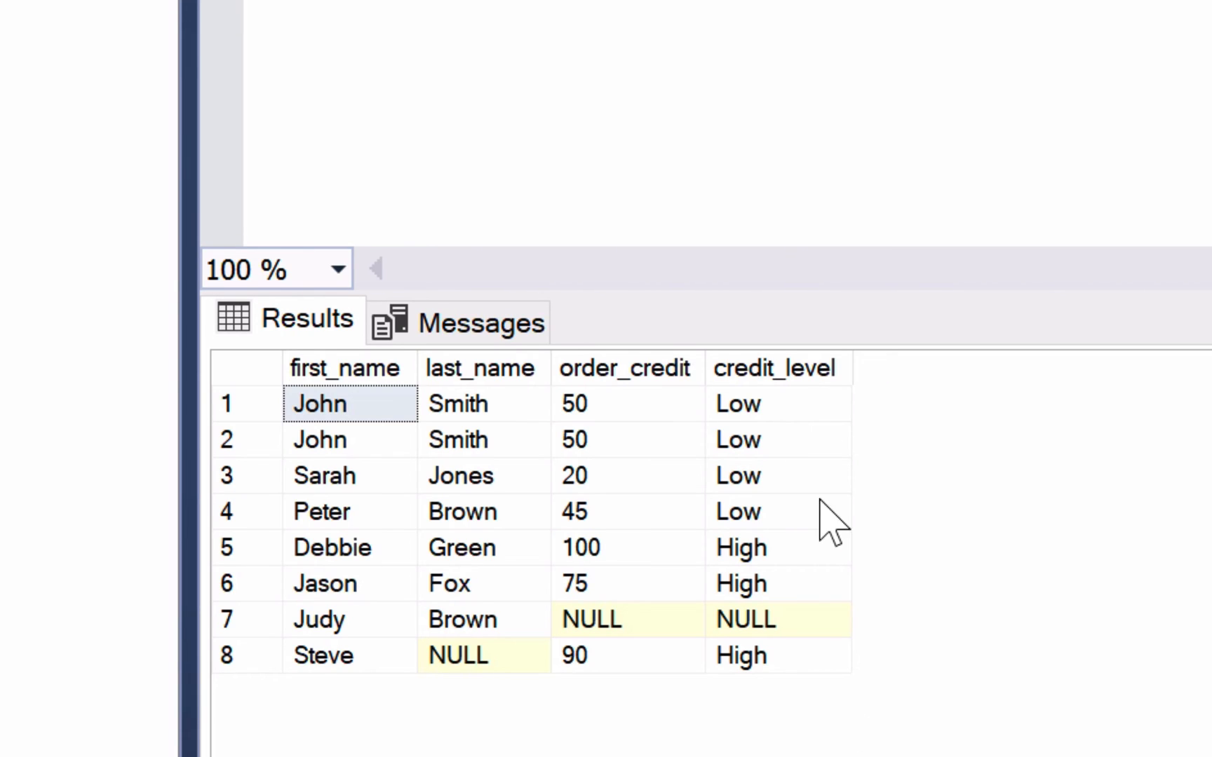
mouse_move(804, 456)
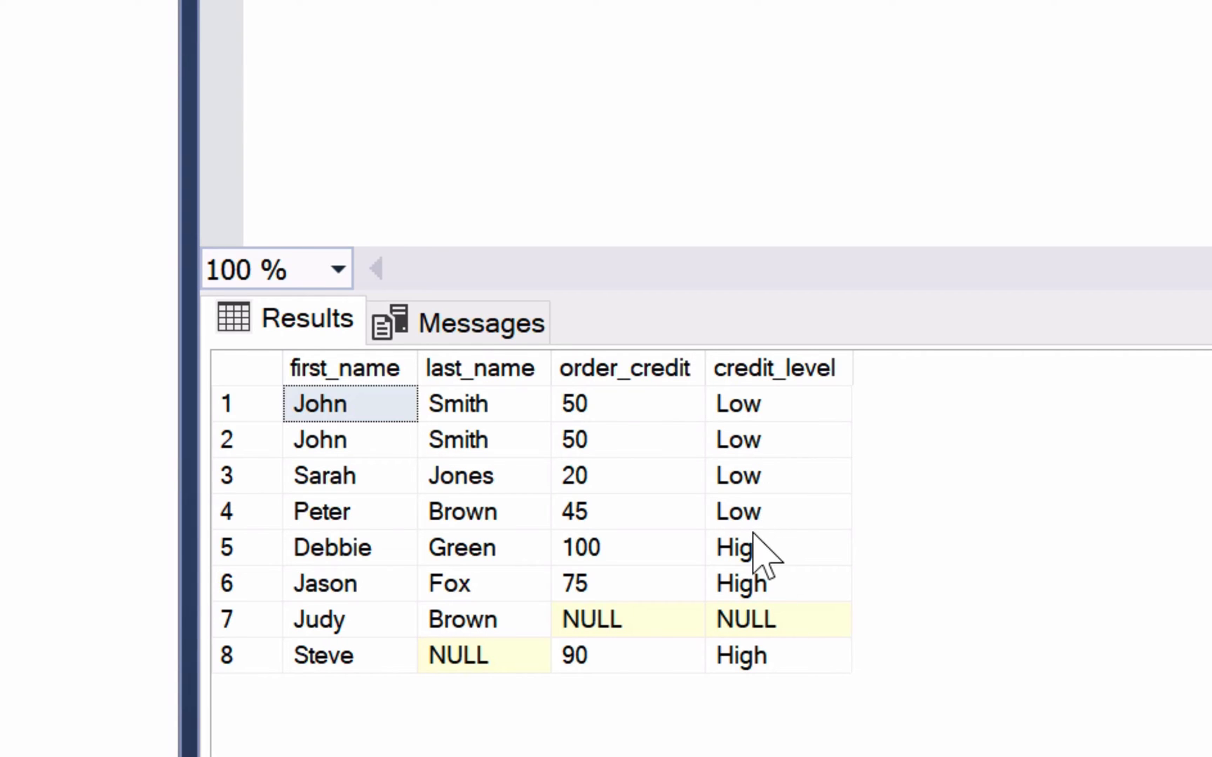
mouse_move(765, 626)
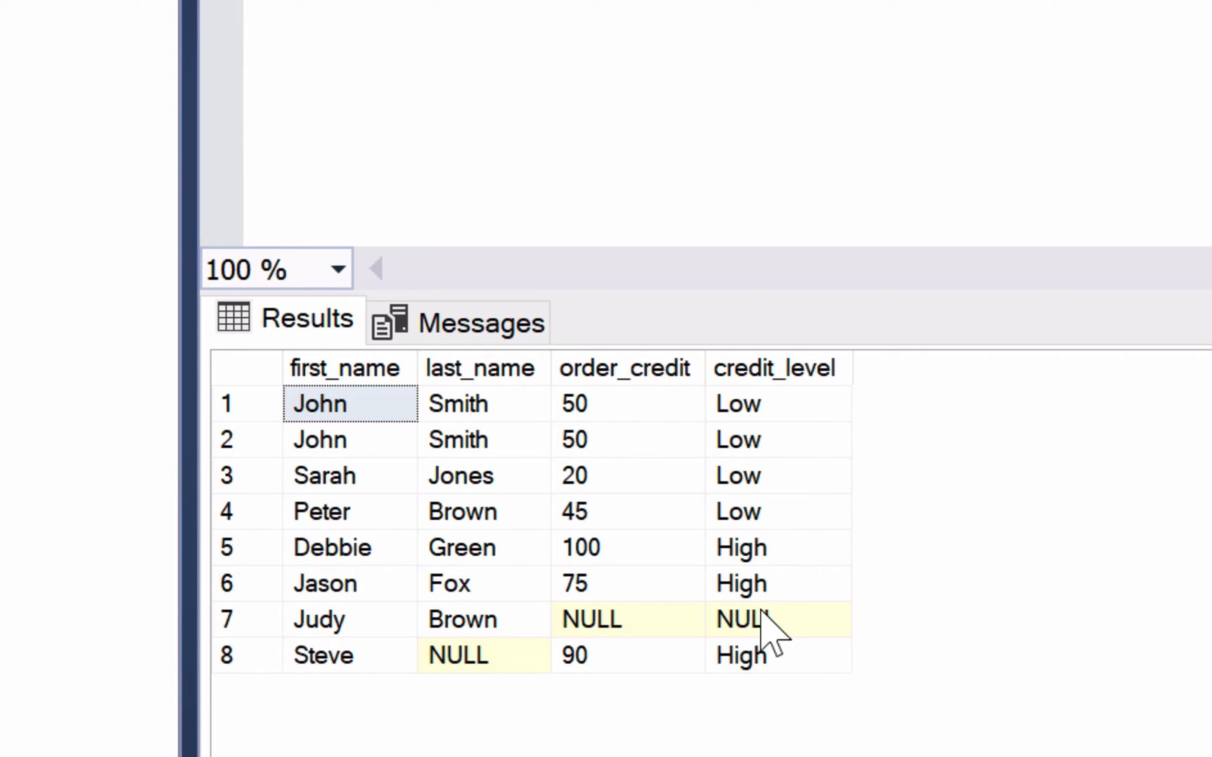
mouse_move(765, 595)
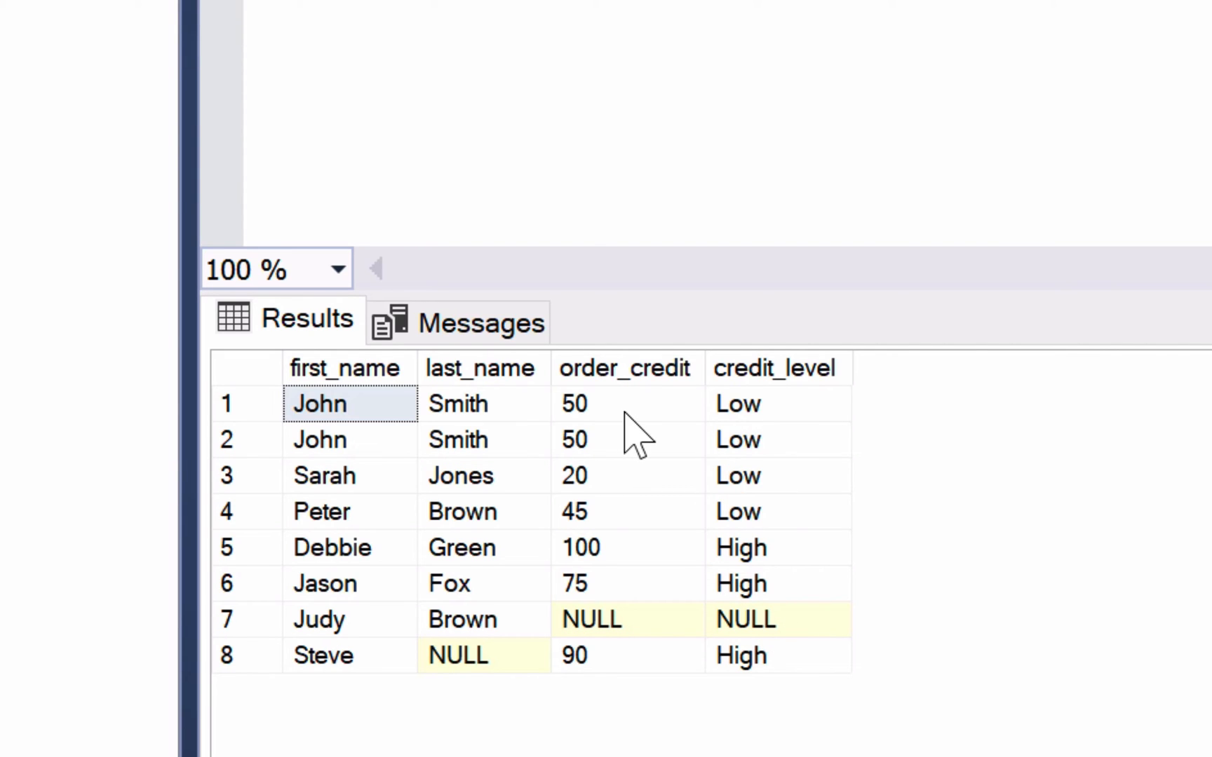
mouse_move(619, 452)
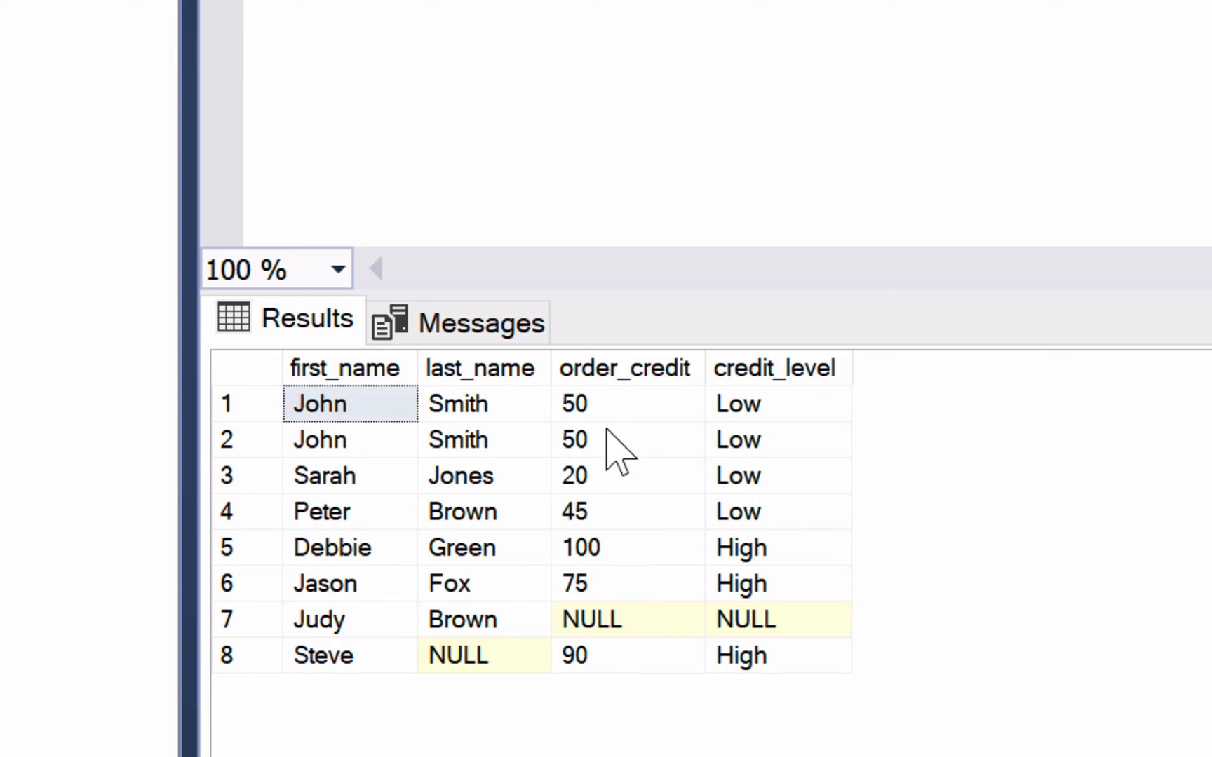
mouse_move(850, 498)
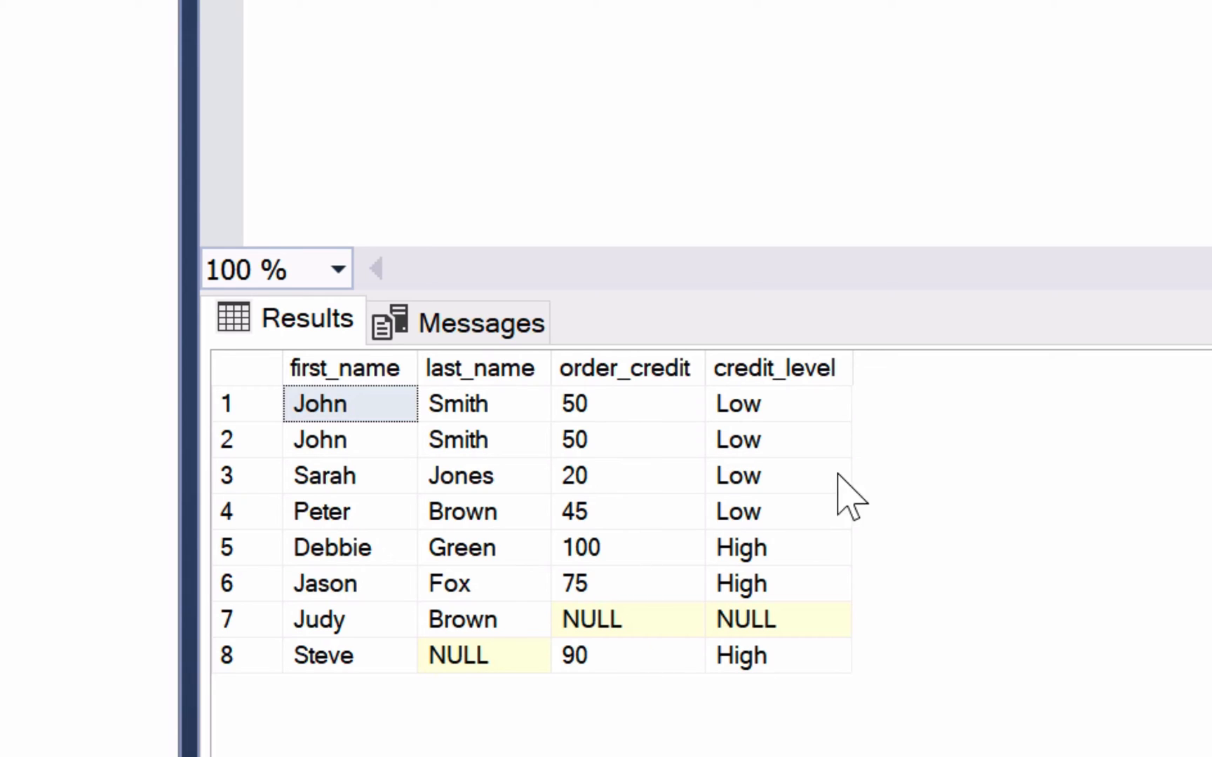
mouse_move(738, 483)
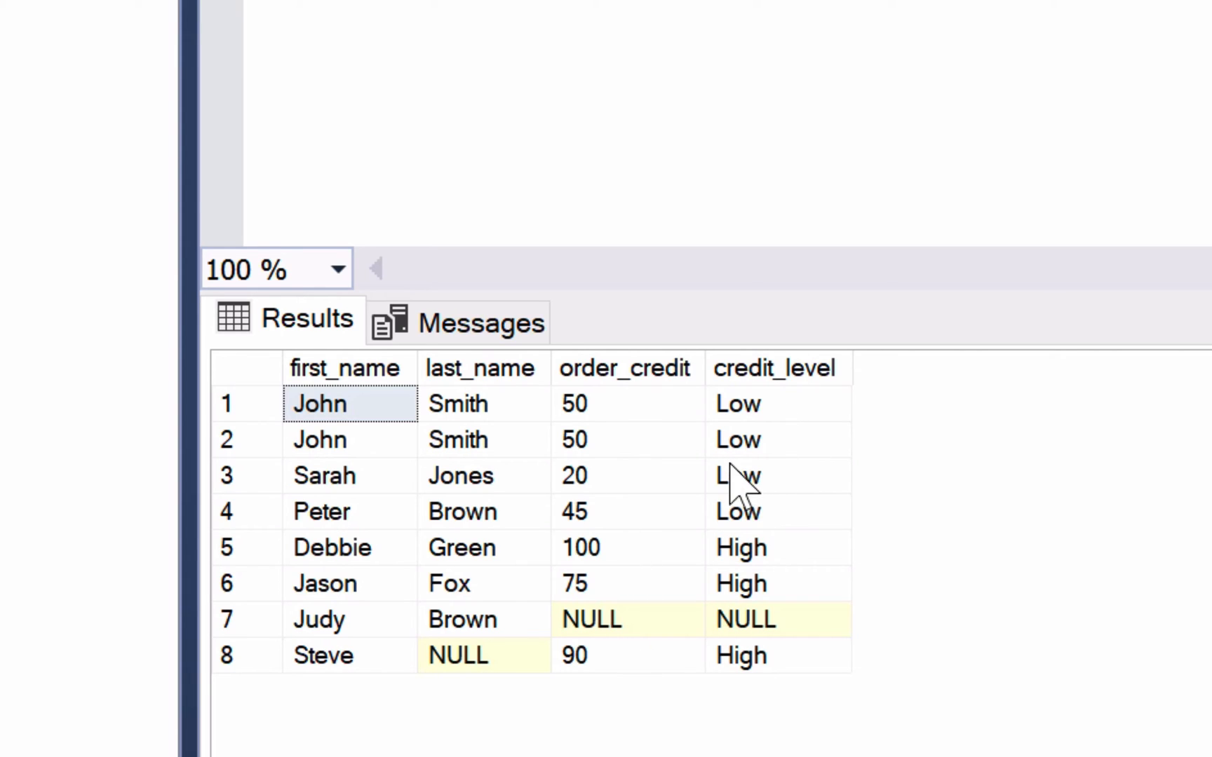
mouse_move(804, 560)
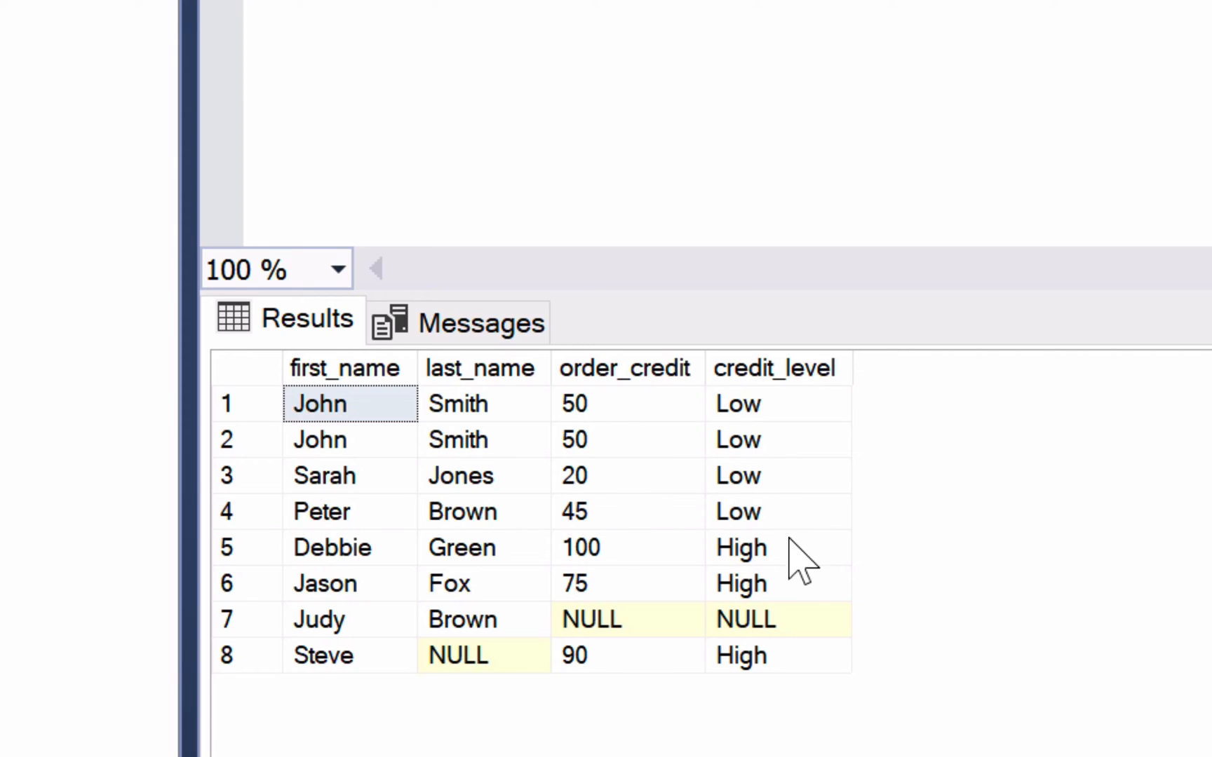
mouse_move(762, 576)
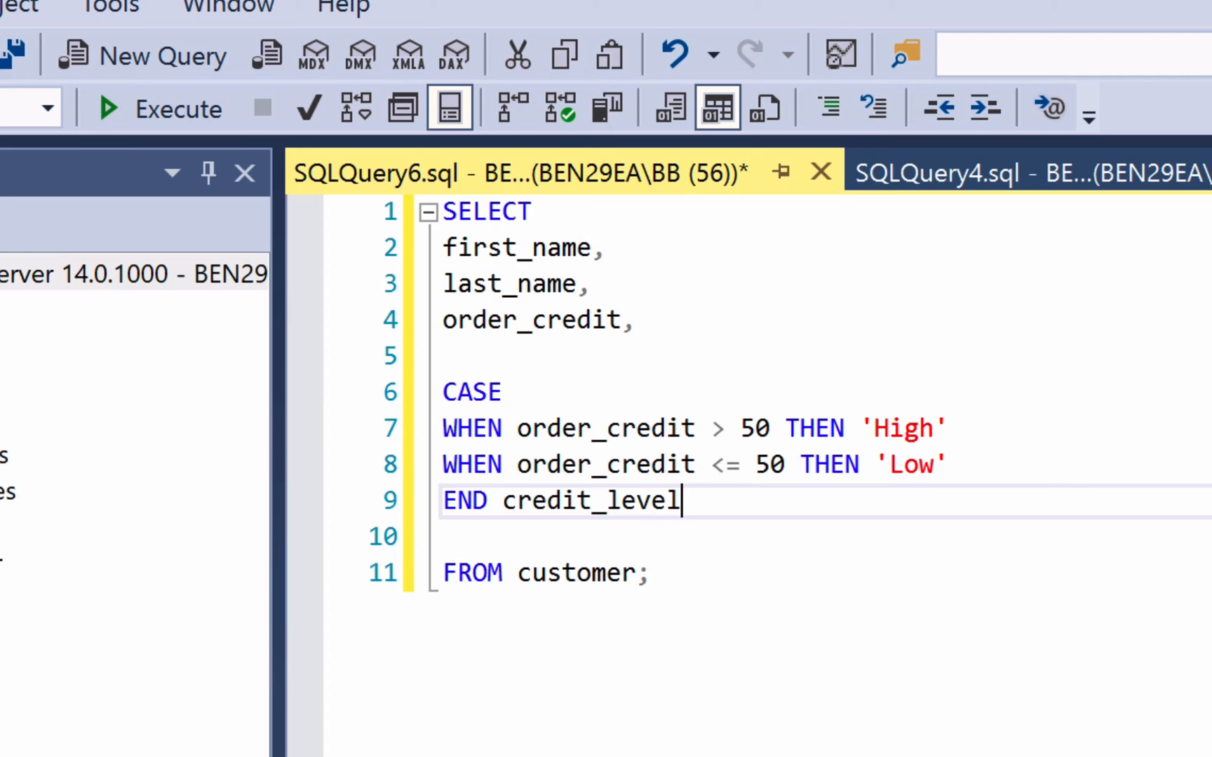
- After a comma, start a second CASE order_credit expression on a new line
type(",")
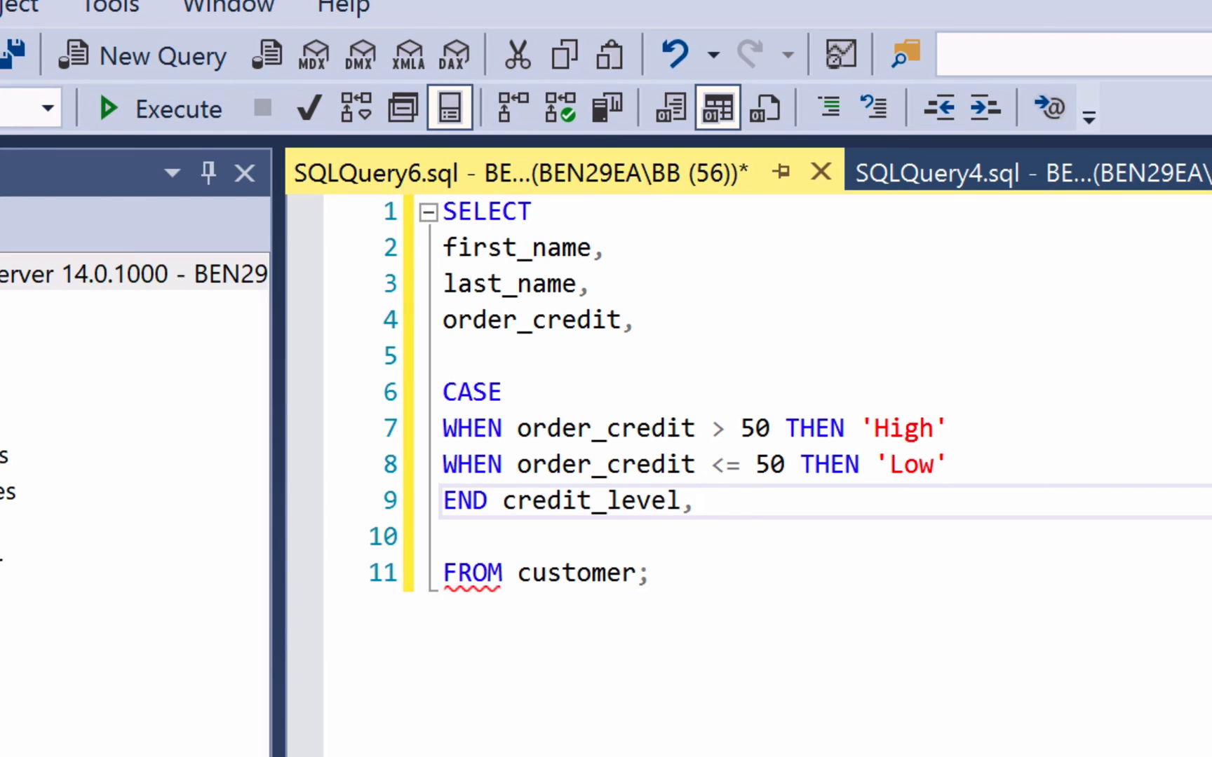
key("Enter")
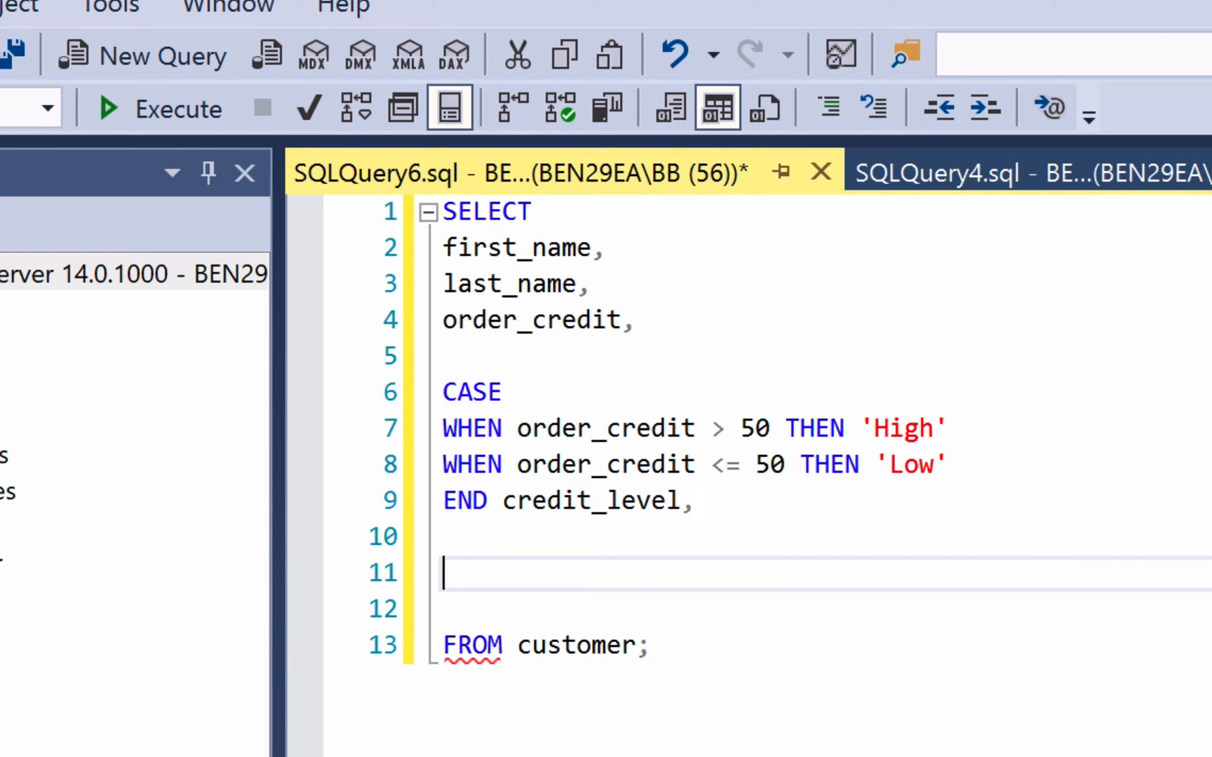
type("CASE o")
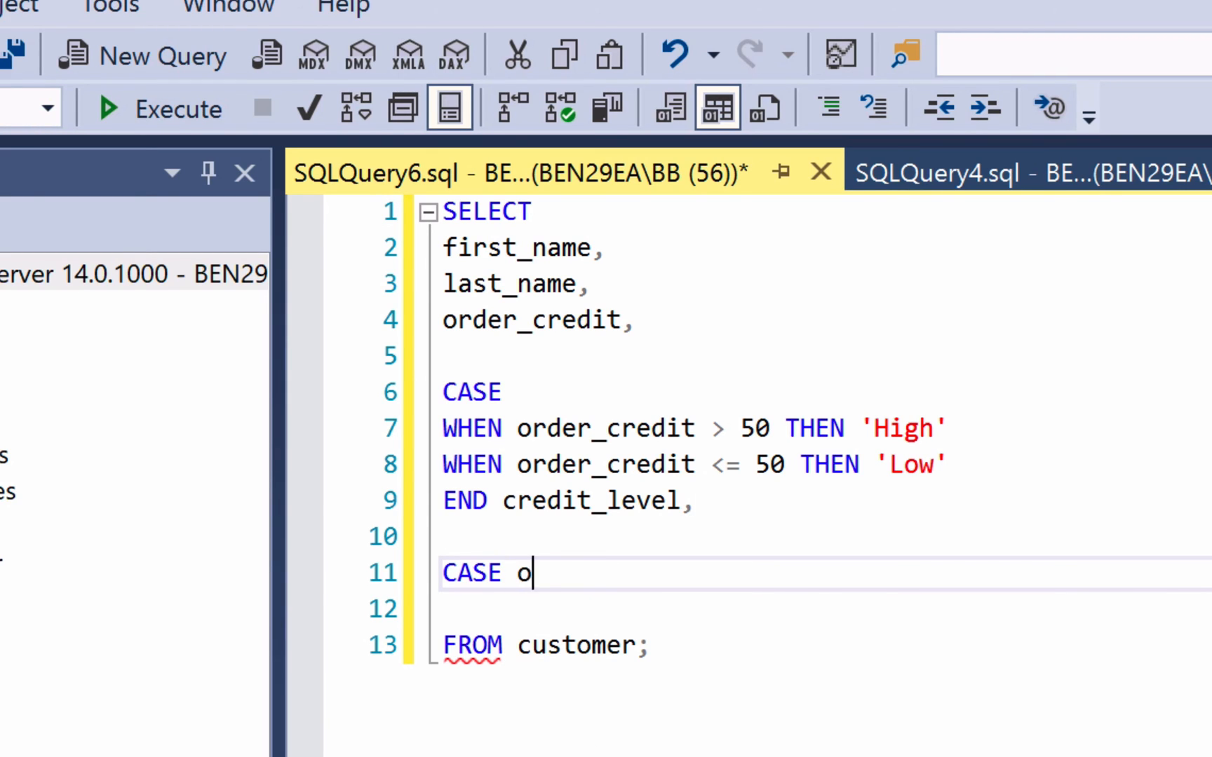
type("rder_credit")
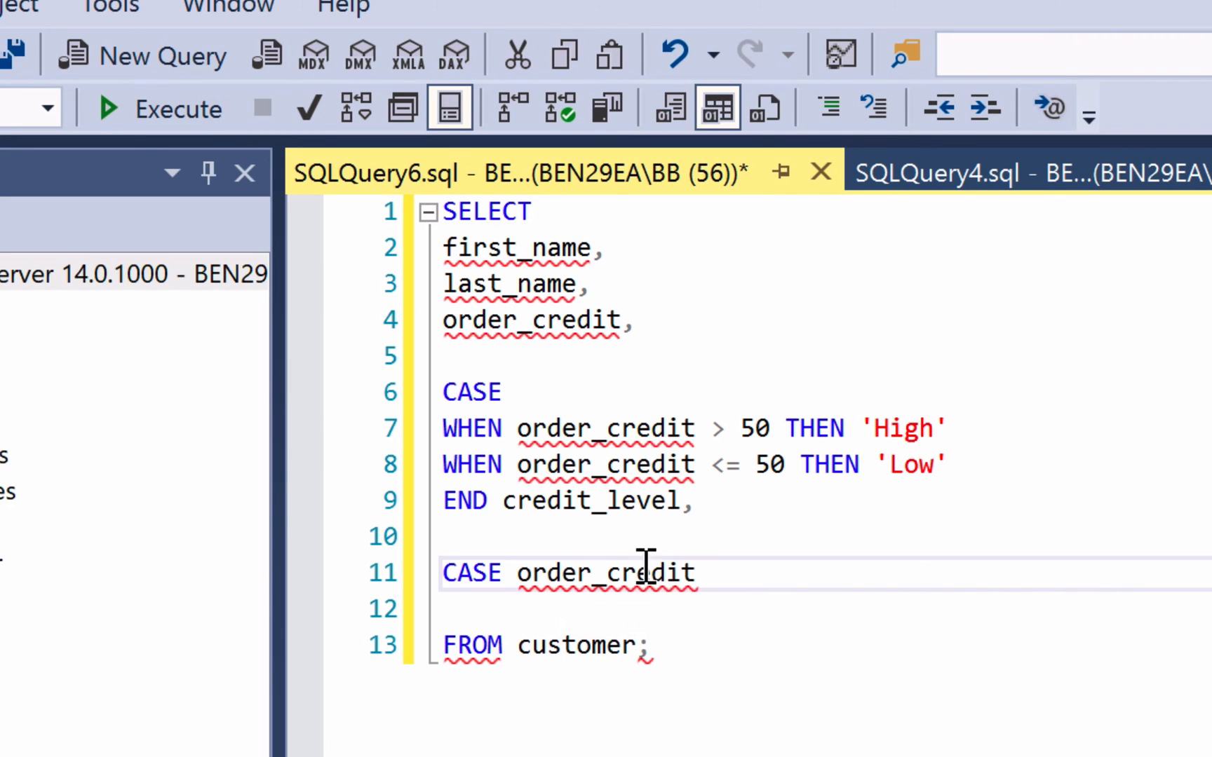
mouse_move(765, 591)
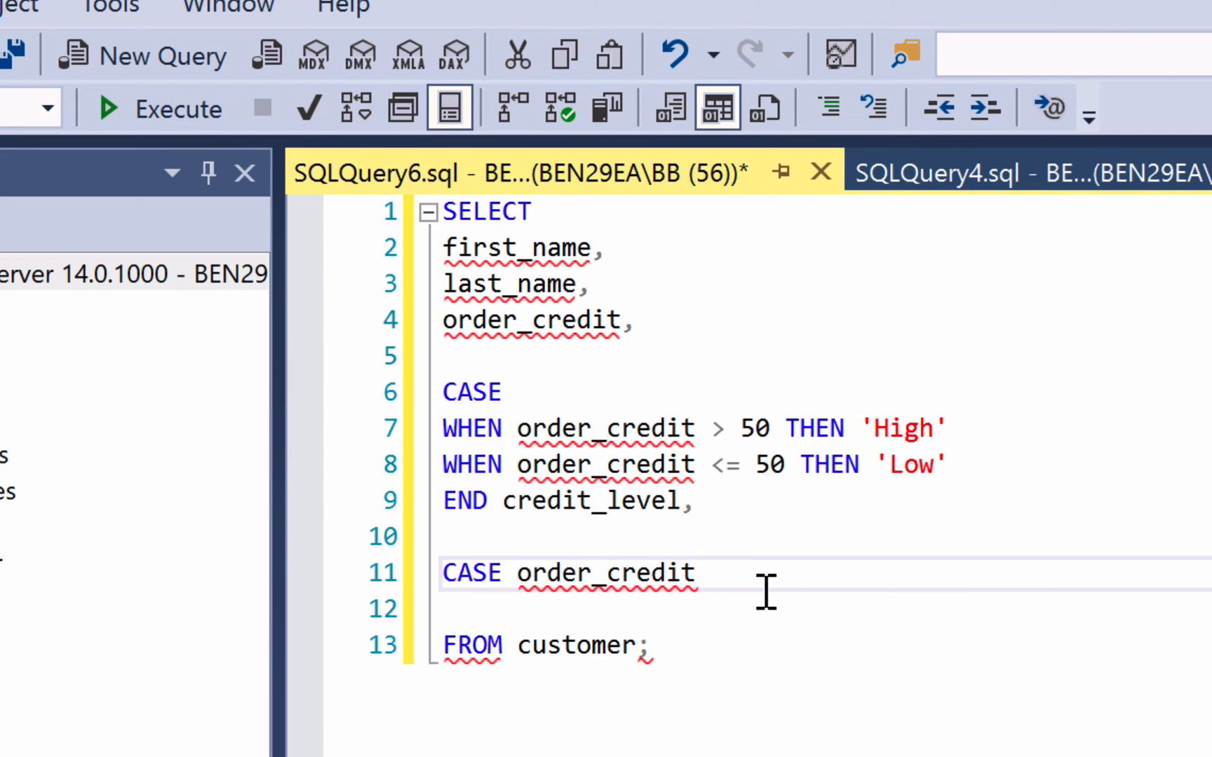
key("enter")
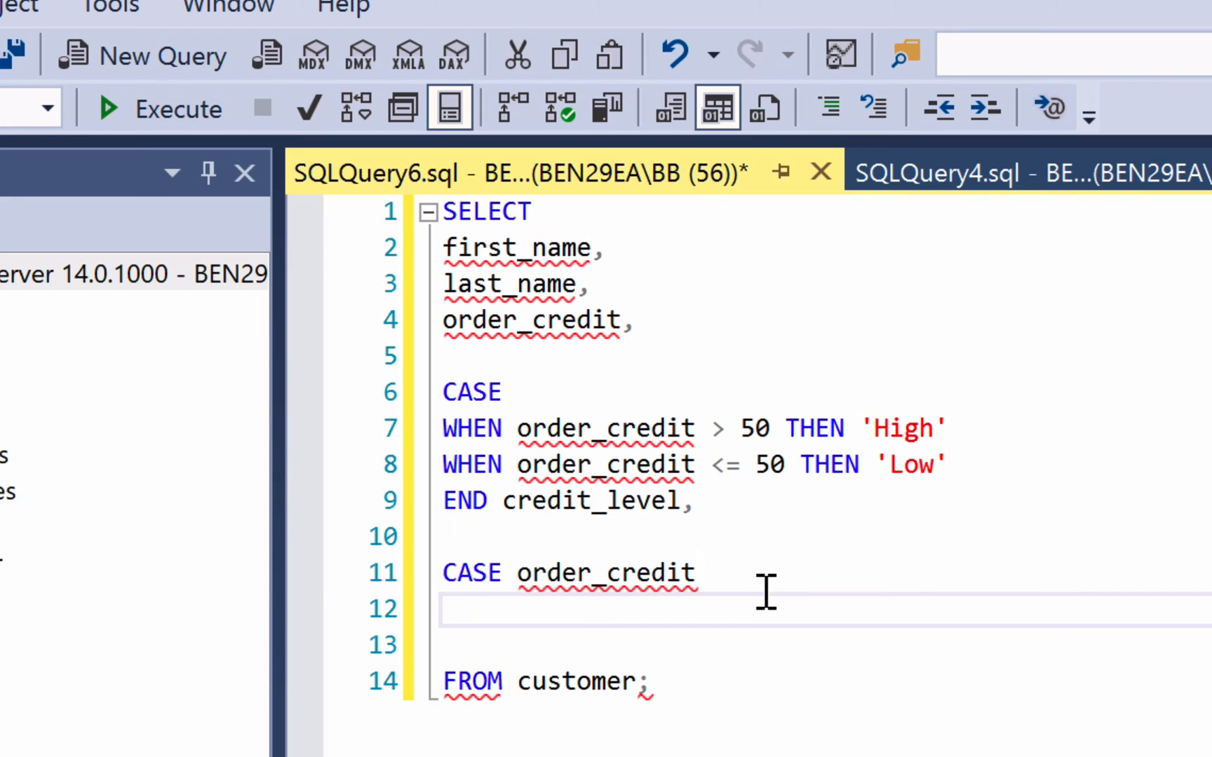
- Map WHEN 50 and WHEN 40 to 'Low', ending with END credit_level_simple
type("WHEN")
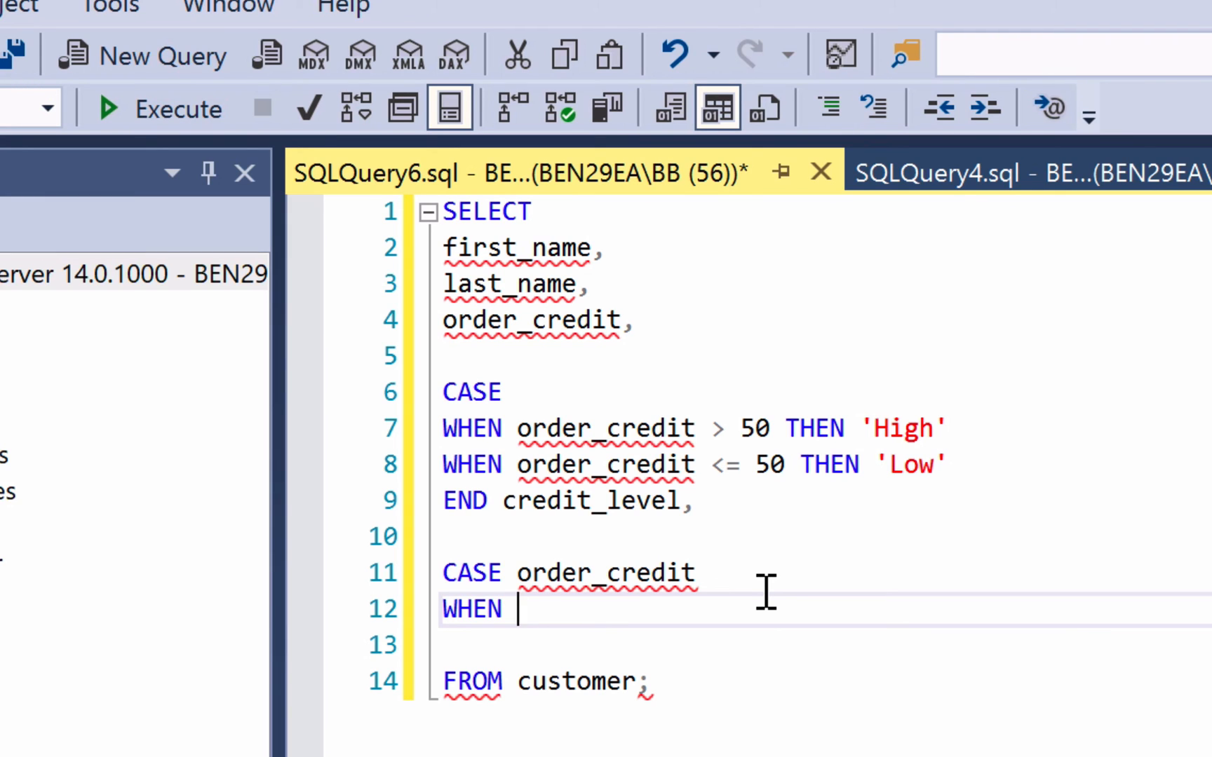
type("50 THEN '")
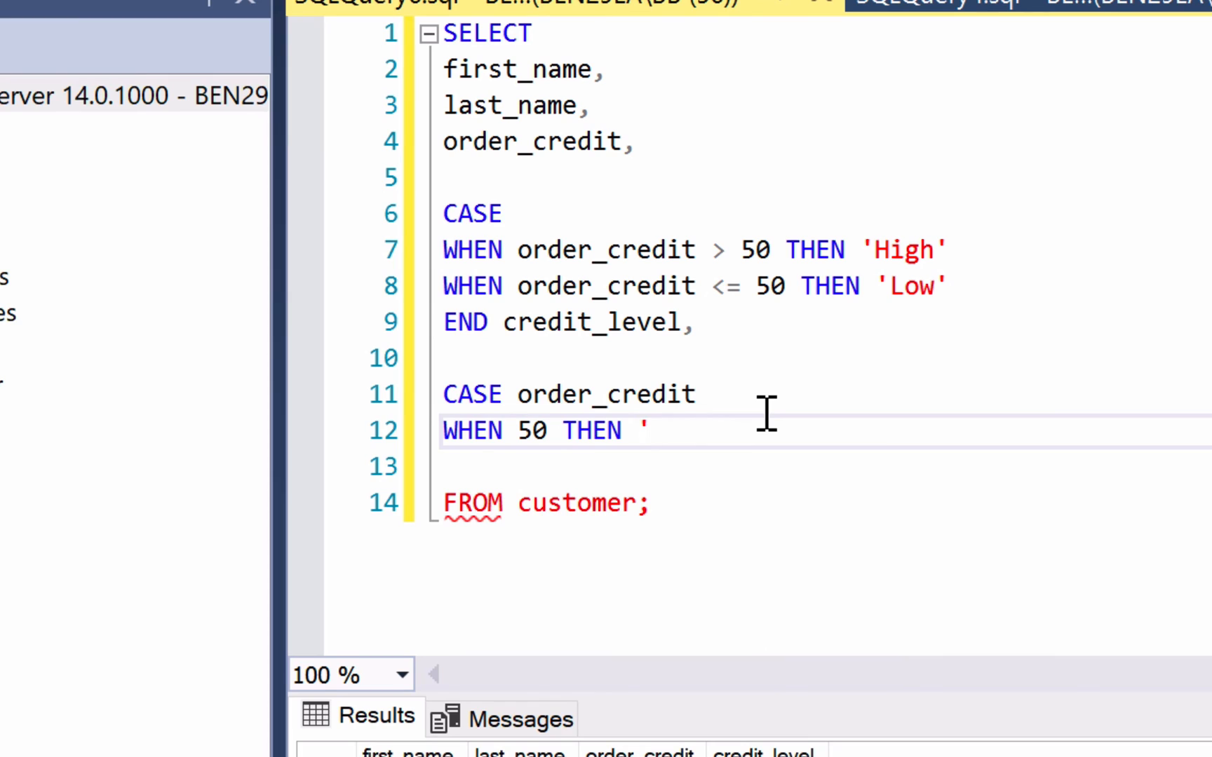
type("Fifty")
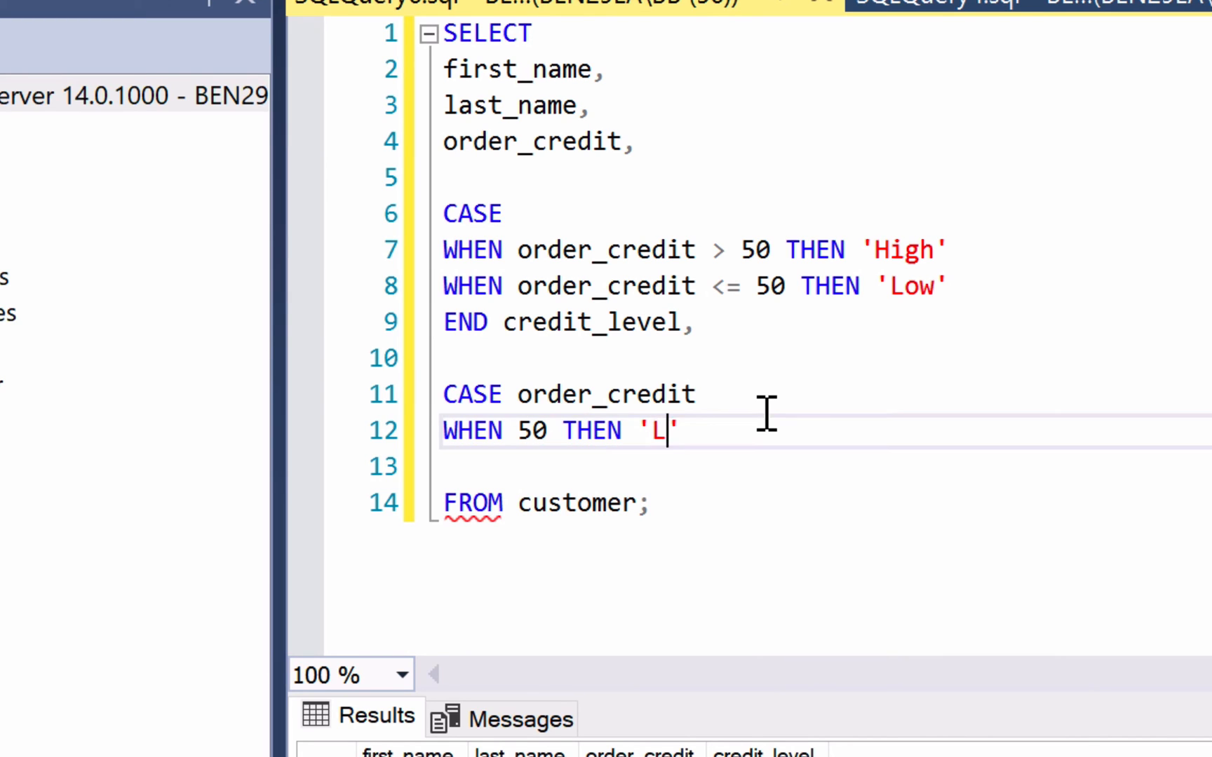
type("ow")
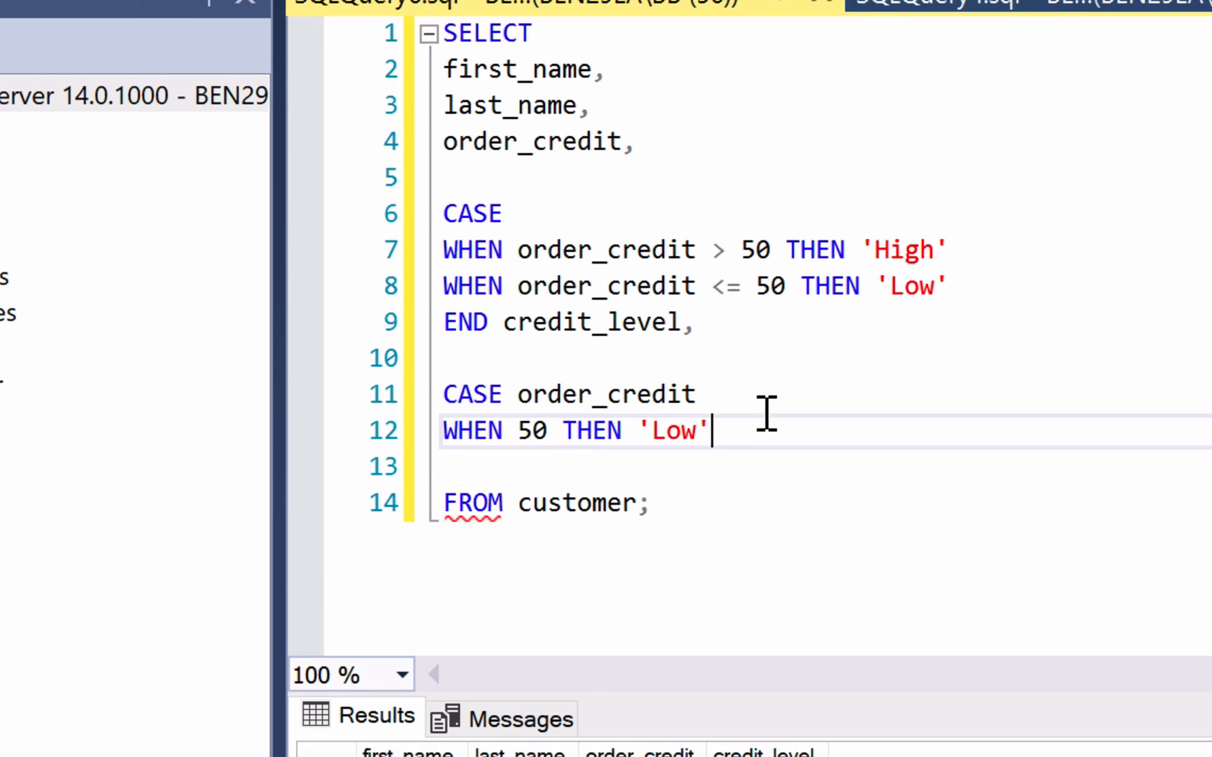
type("WHEN")
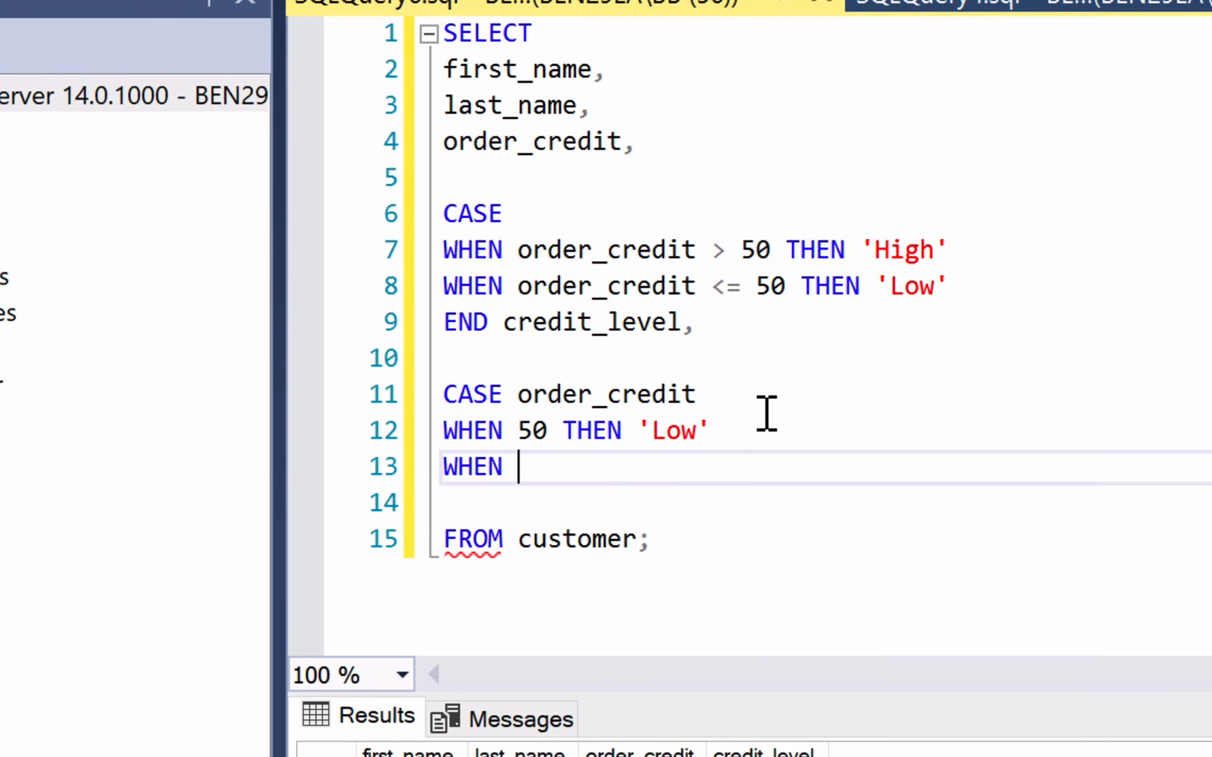
type("40 THEN 'Low")
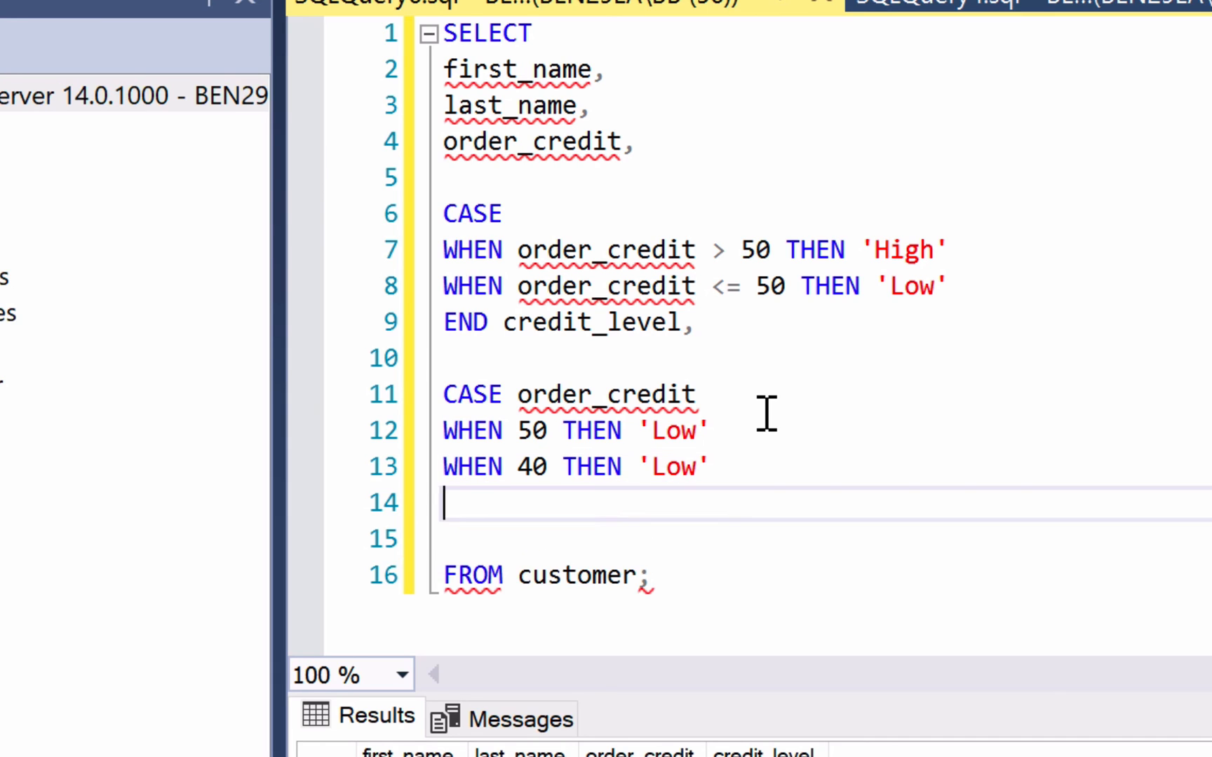
type("END credit")
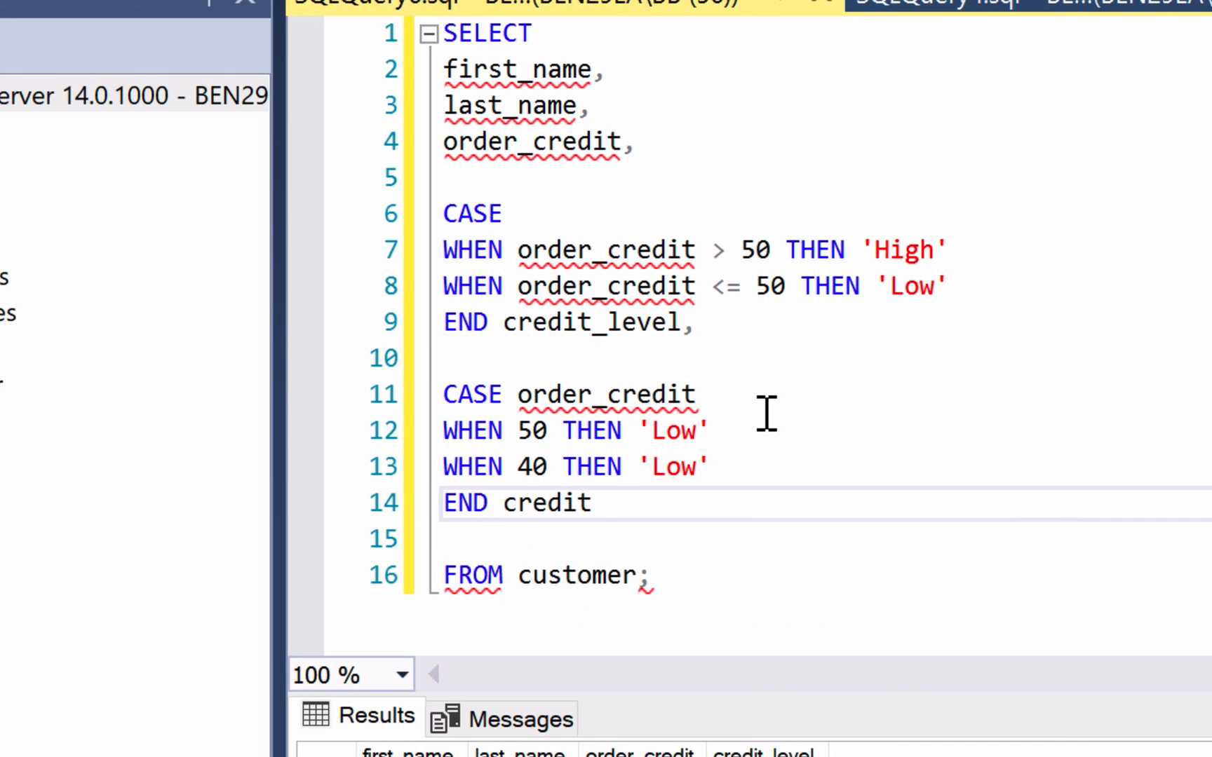
type("_level_simple")
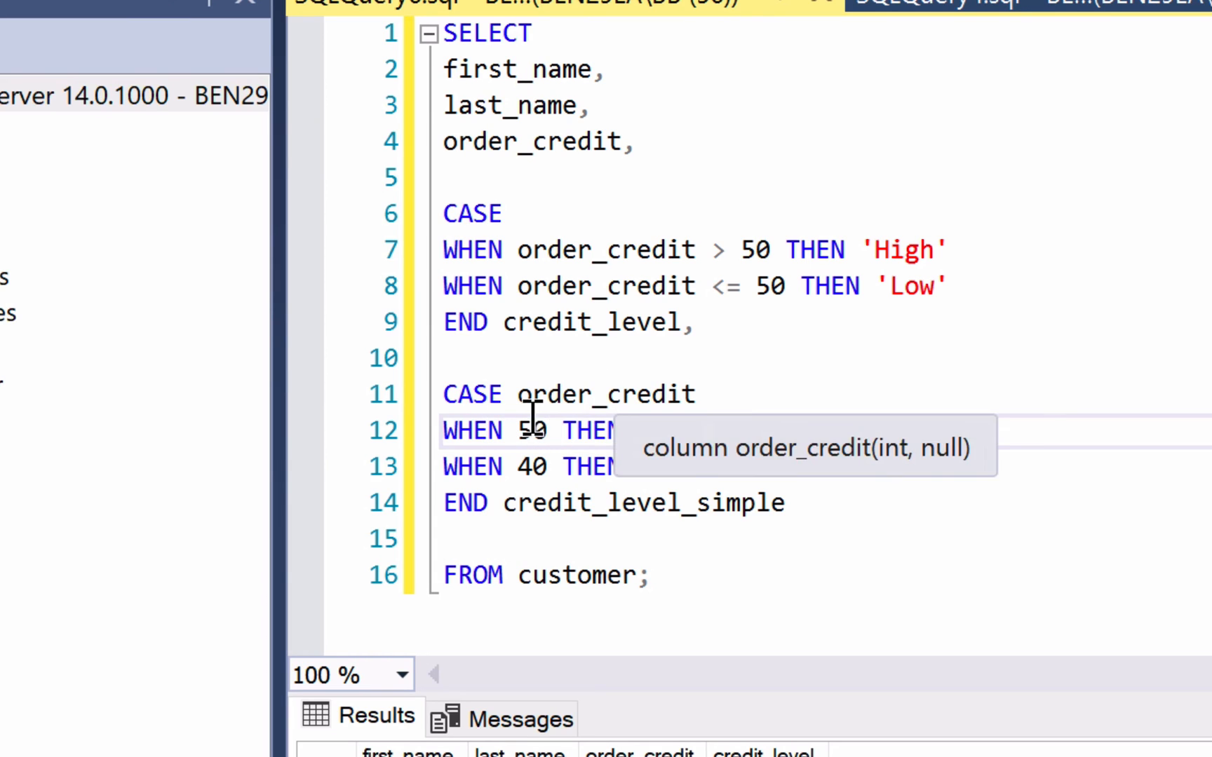
type("'Low'")
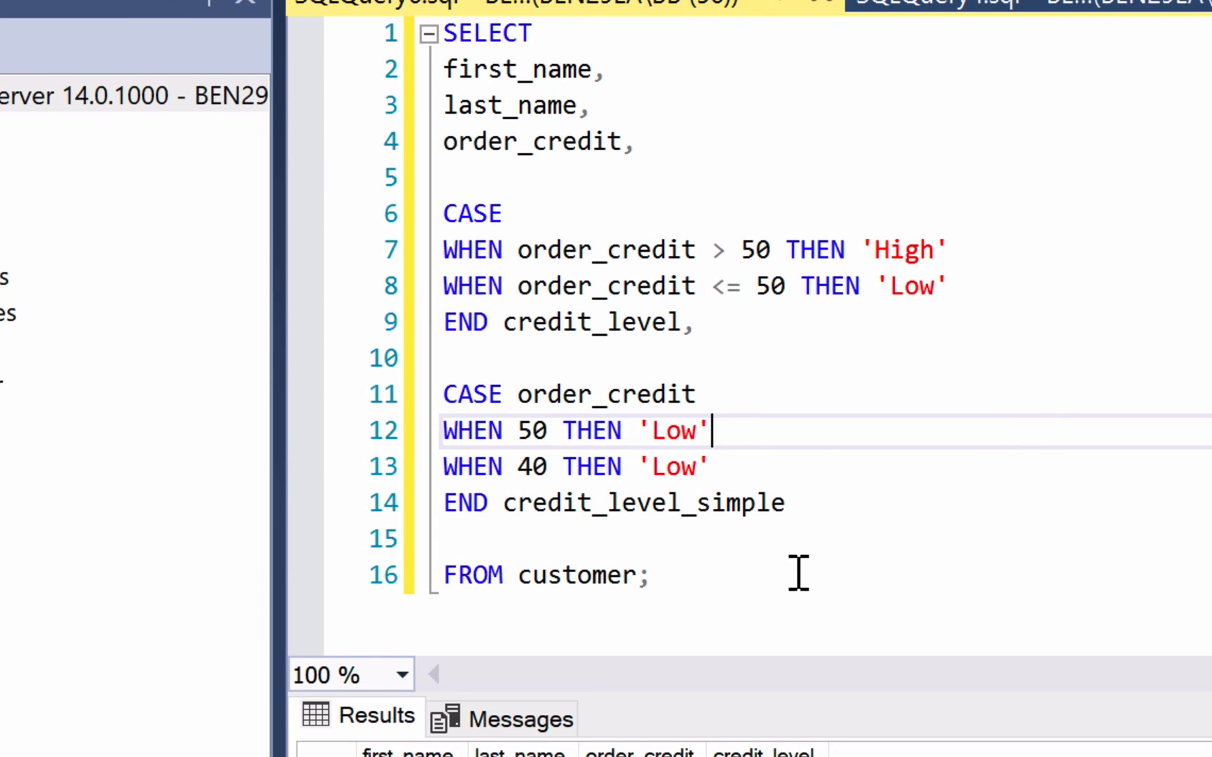
mouse_move(780, 479)
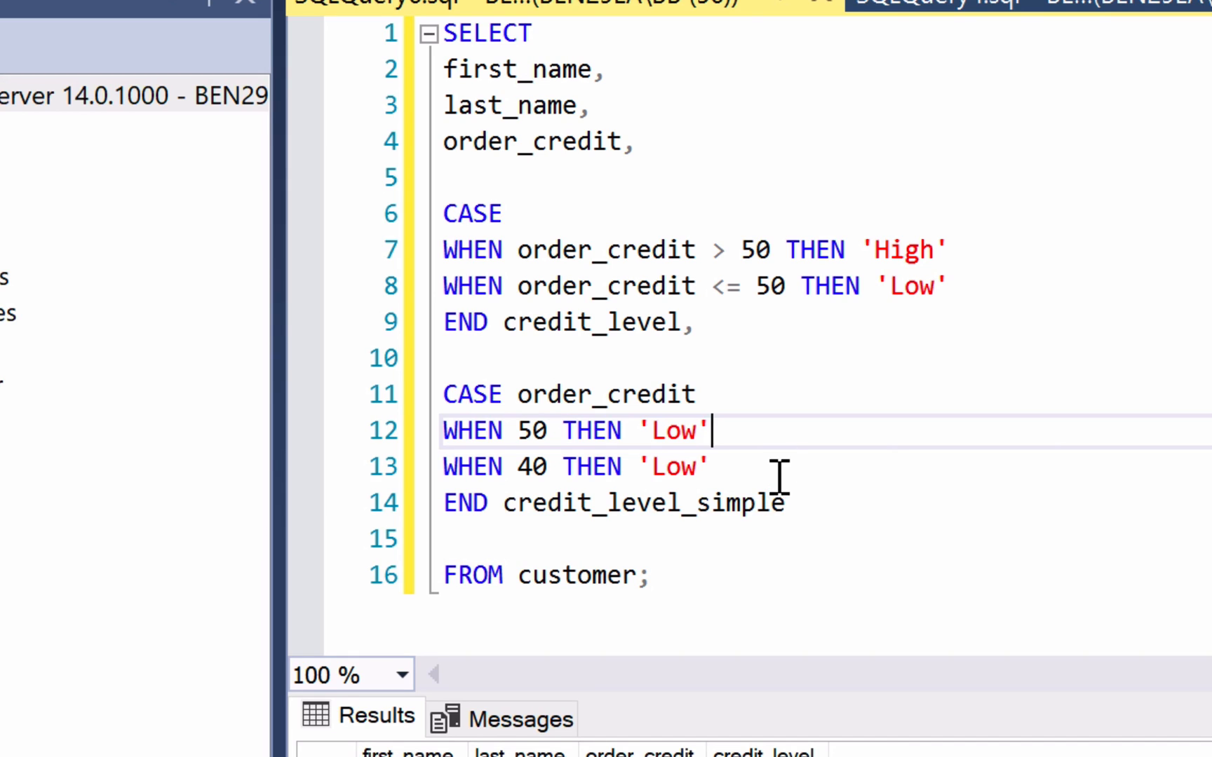
mouse_move(603, 394)
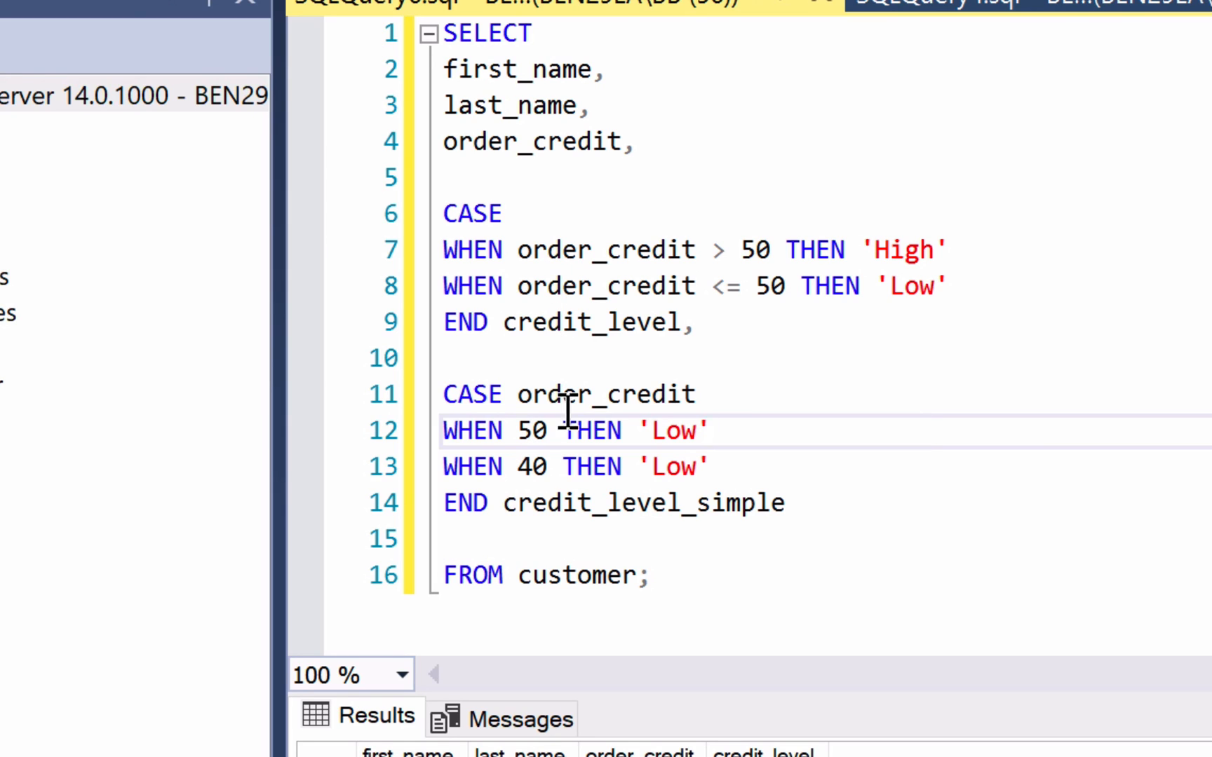
mouse_move(666, 367)
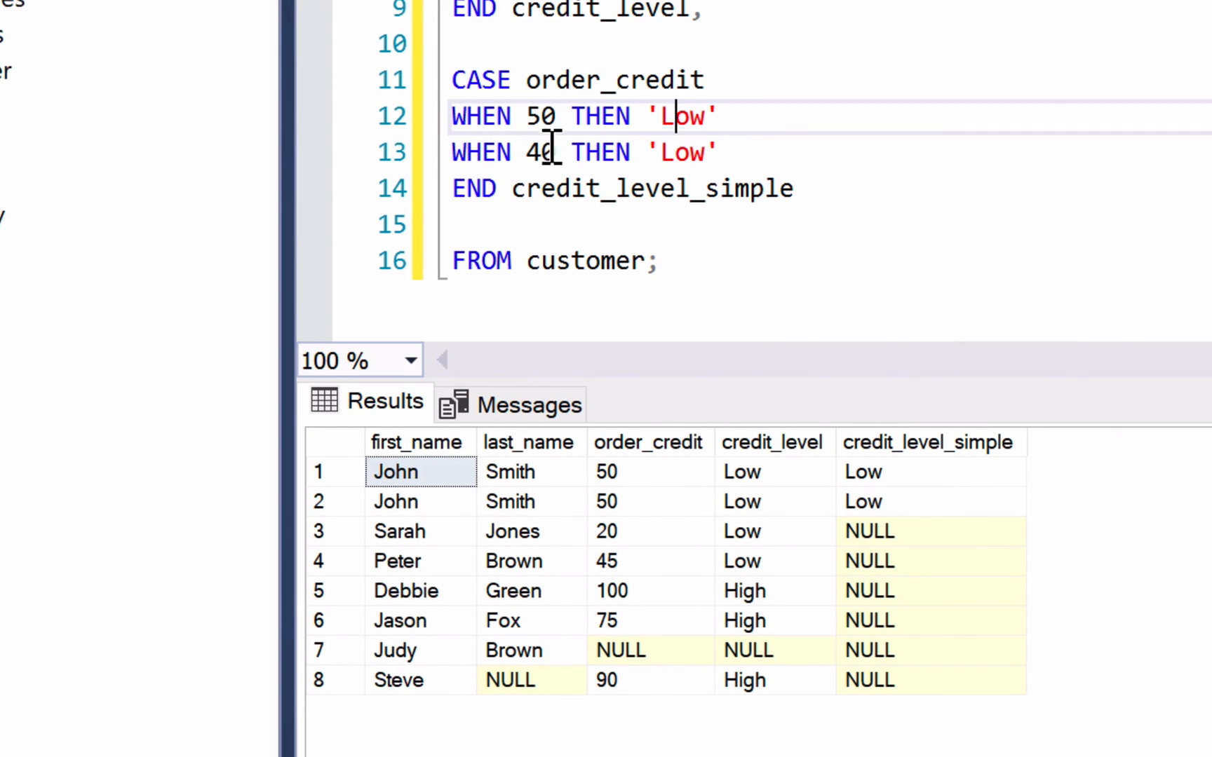
mouse_move(956, 585)
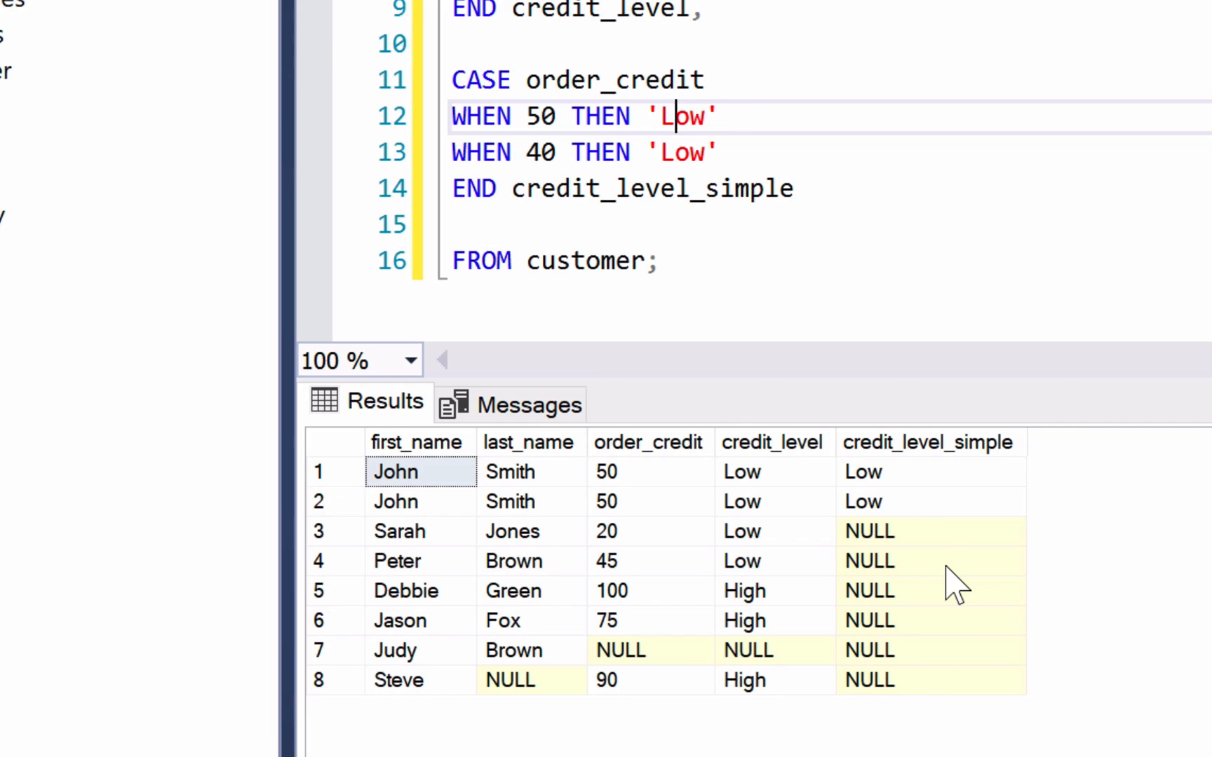
mouse_move(959, 537)
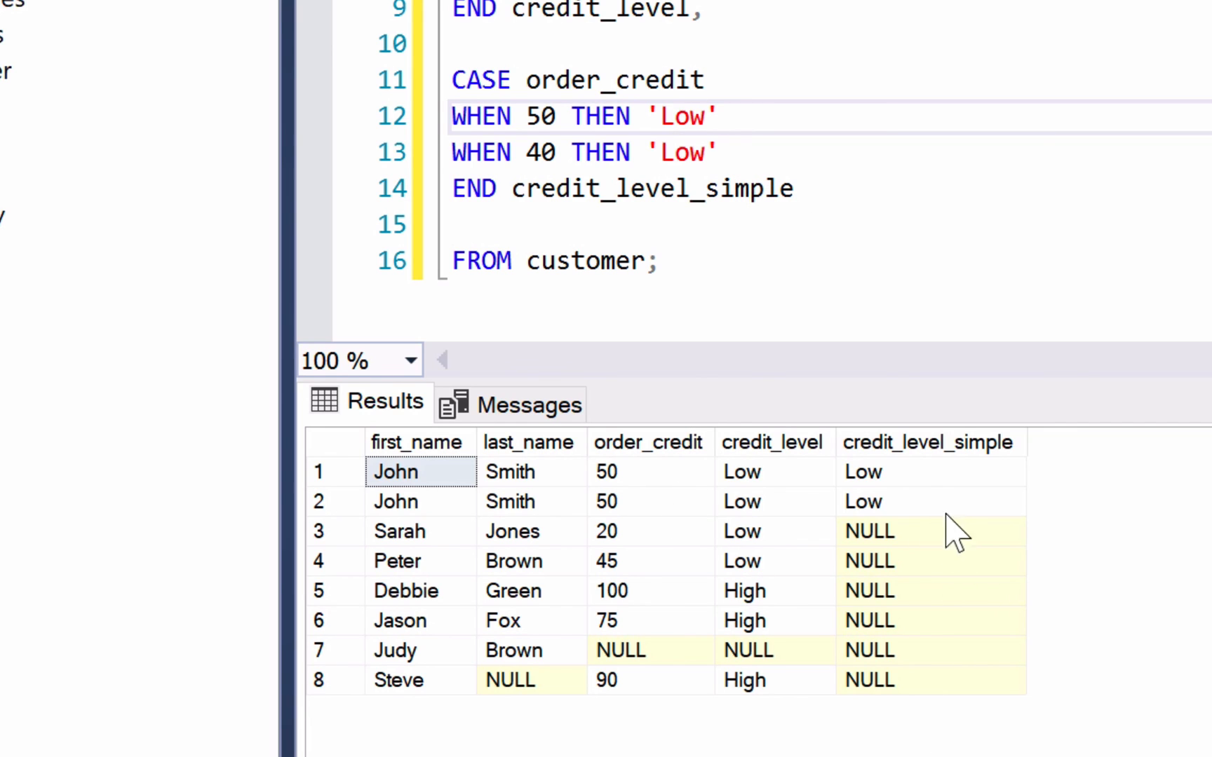
mouse_move(683, 544)
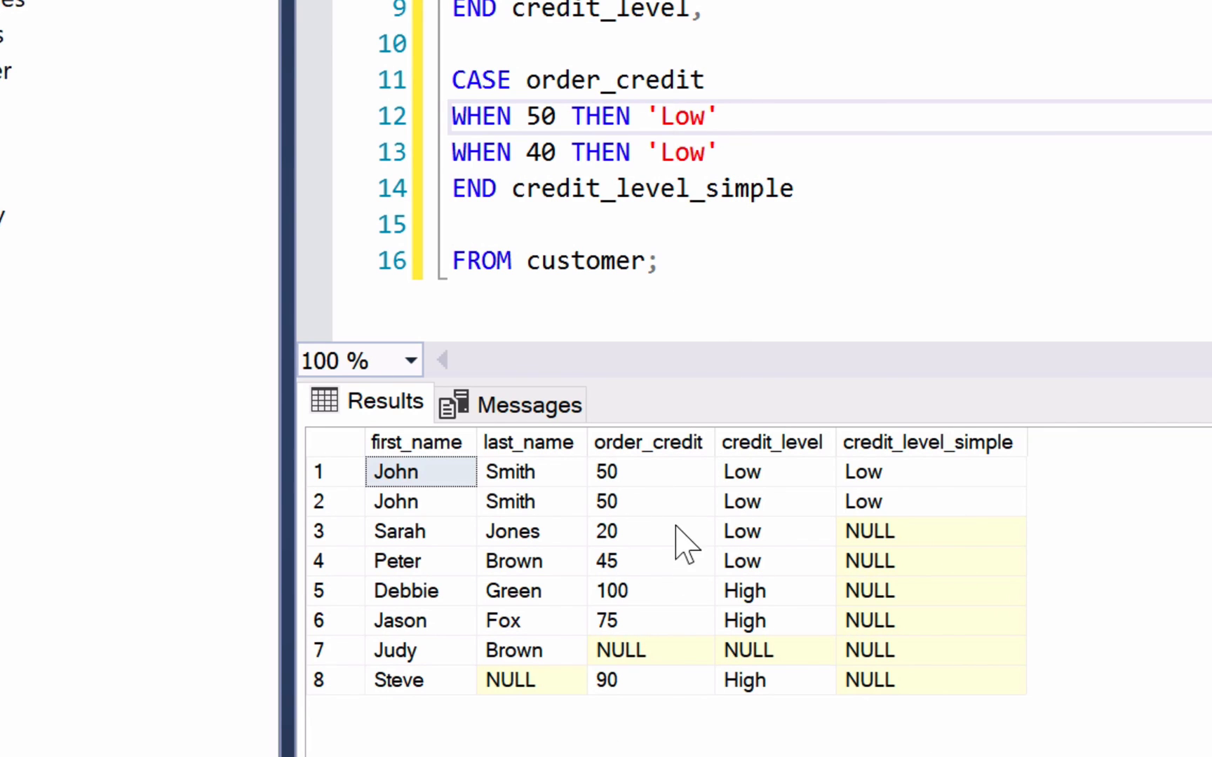
mouse_move(646, 583)
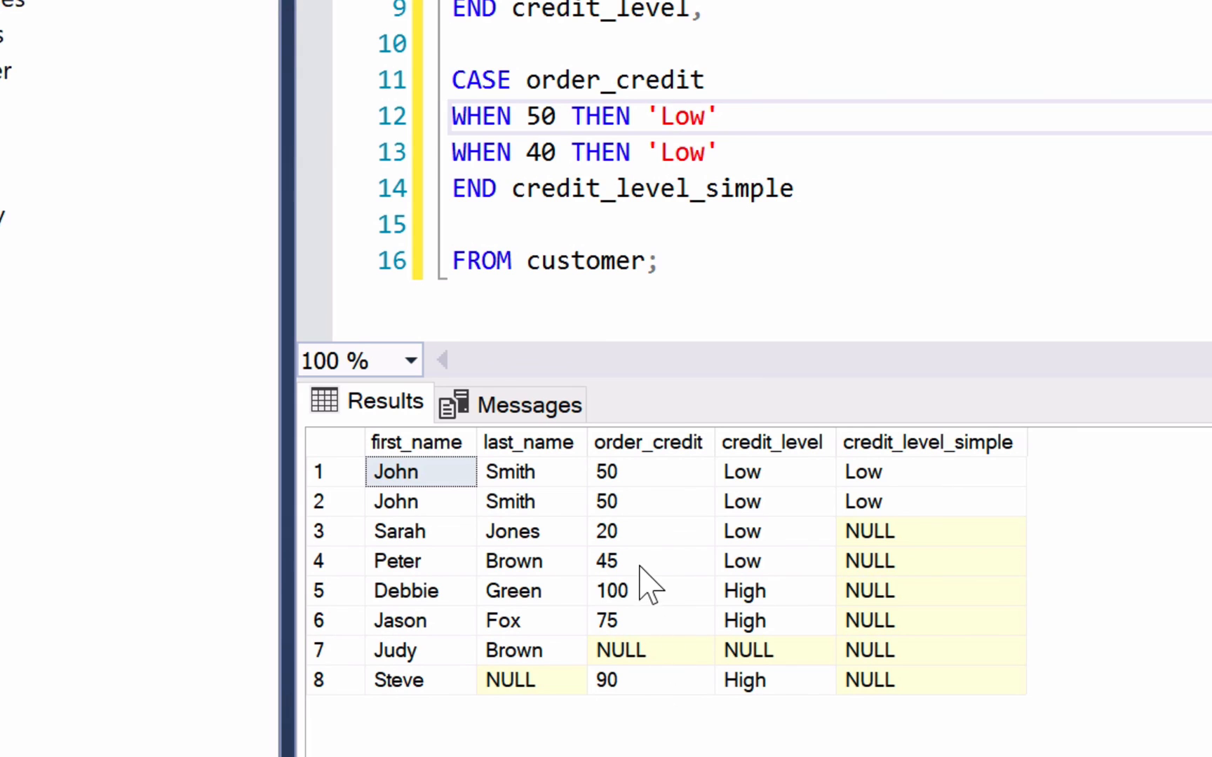
mouse_move(726, 143)
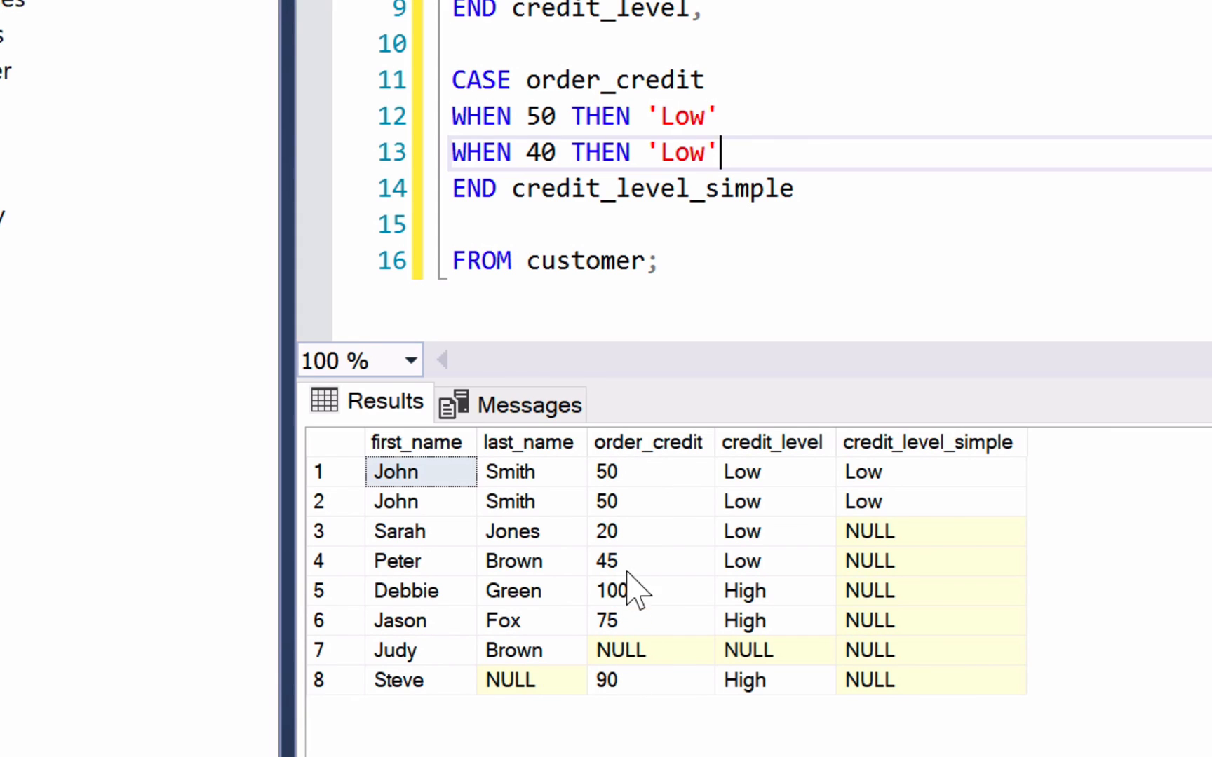
mouse_move(639, 483)
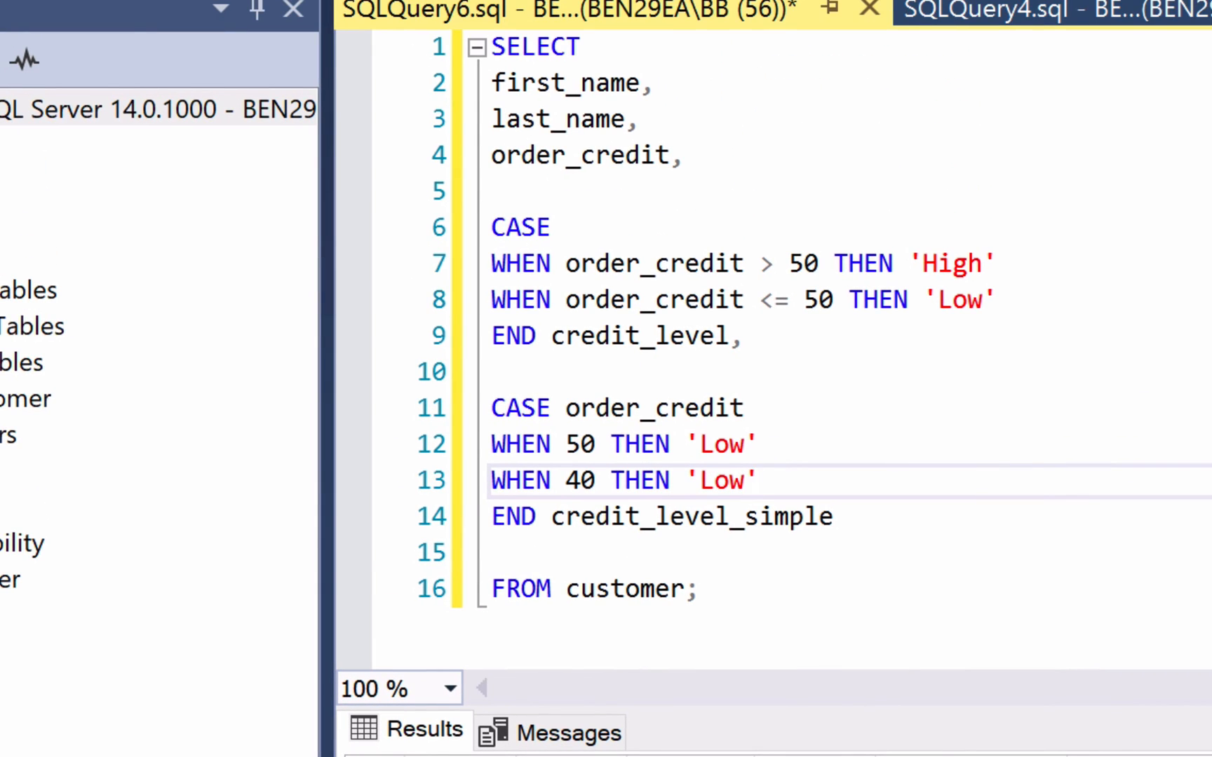
mouse_move(865, 530)
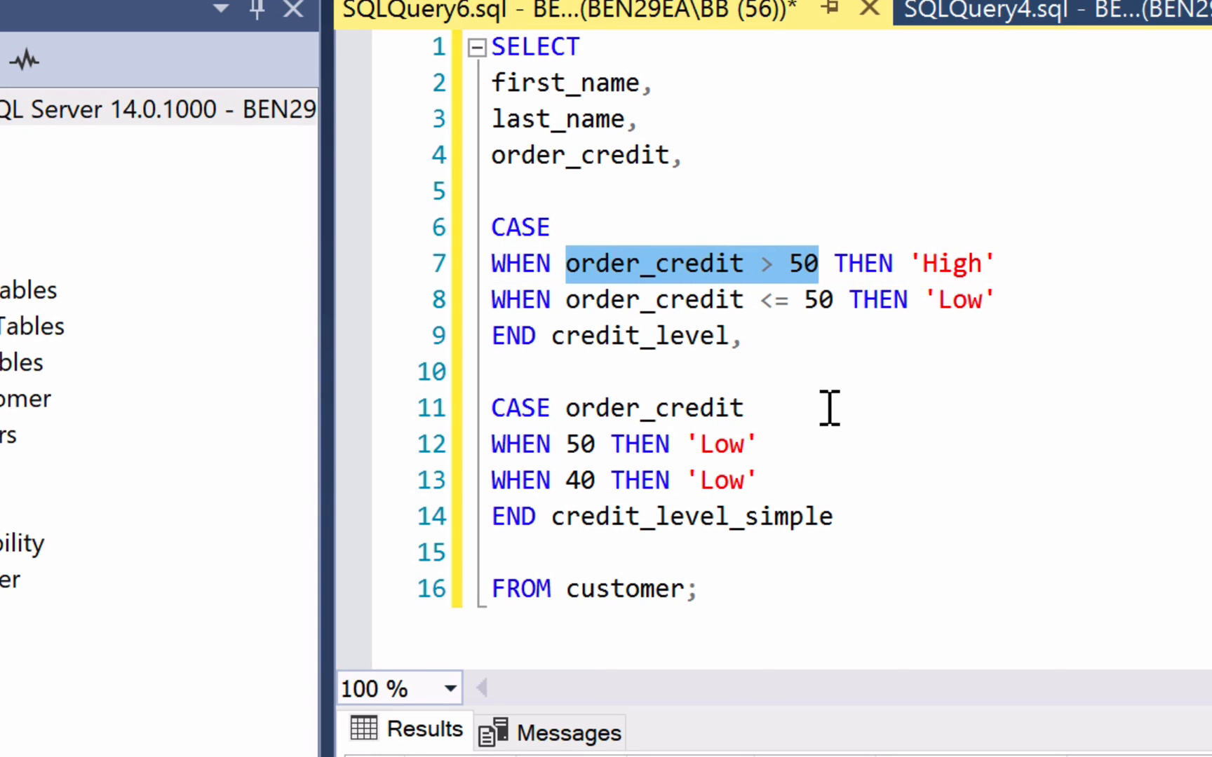
mouse_move(785, 371)
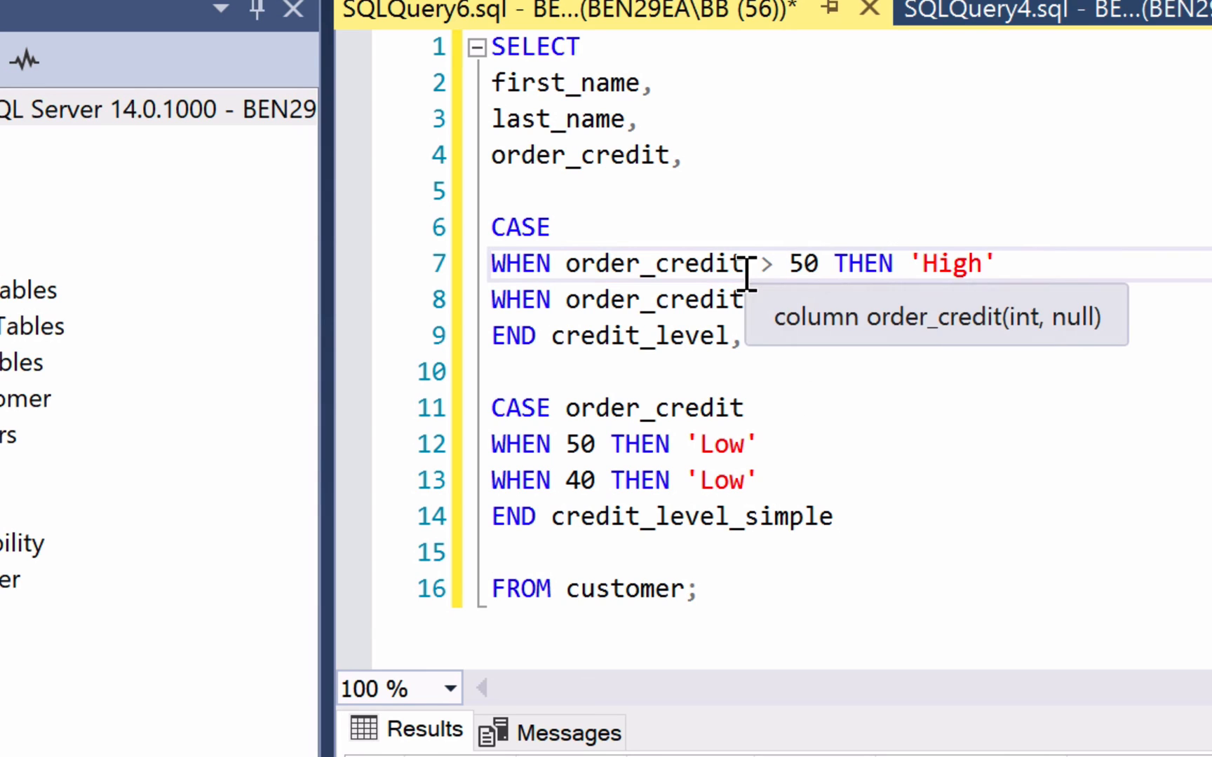
type("<= 50 THEN 'Low'")
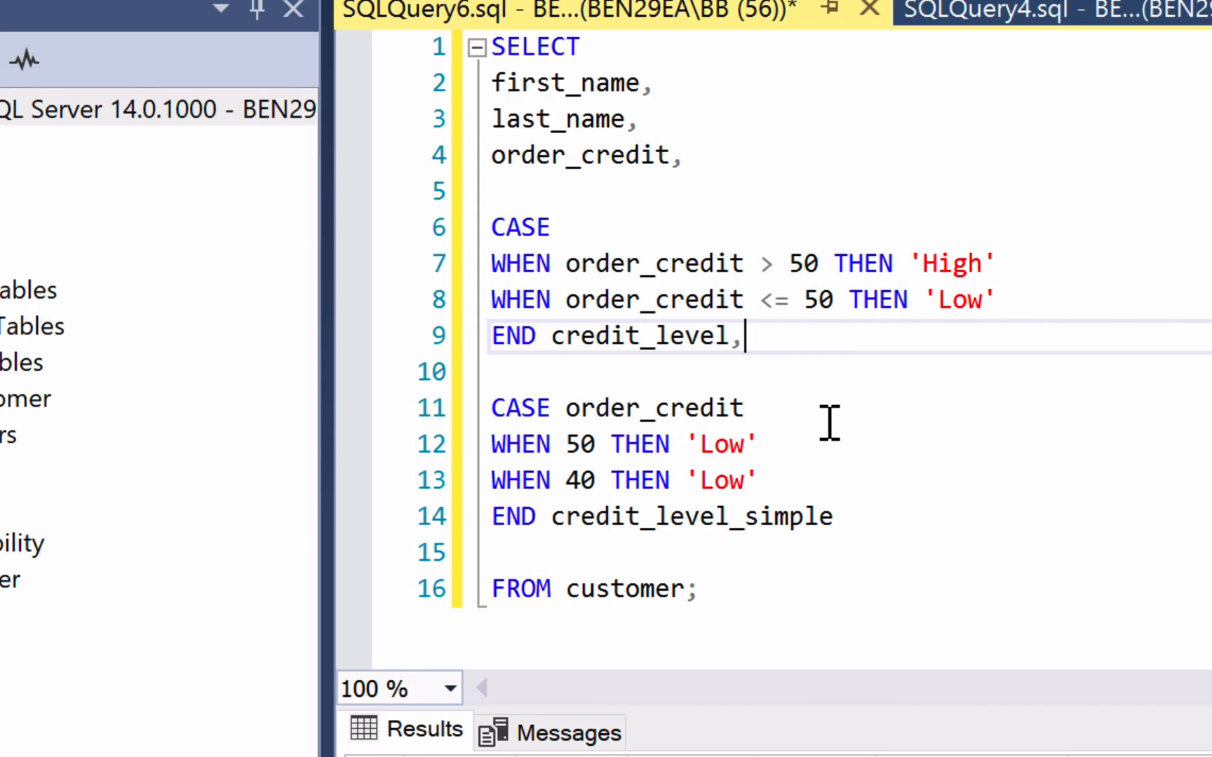
mouse_move(823, 423)
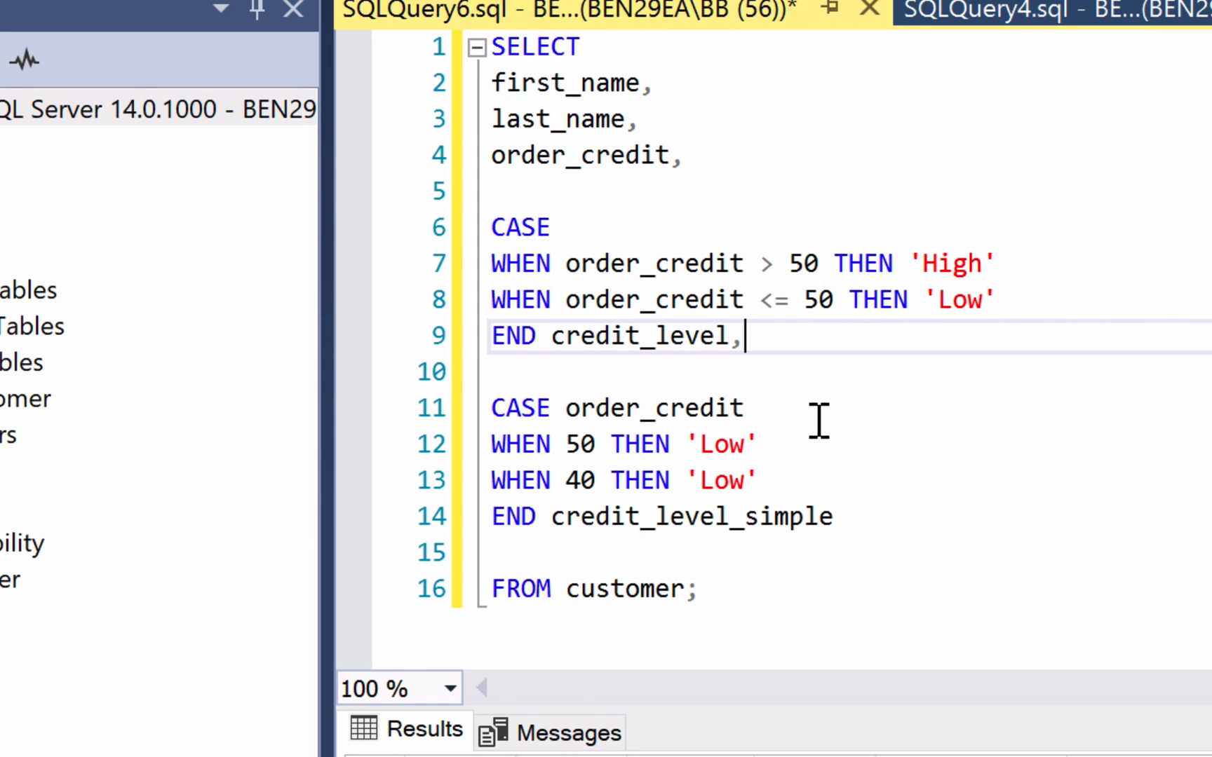